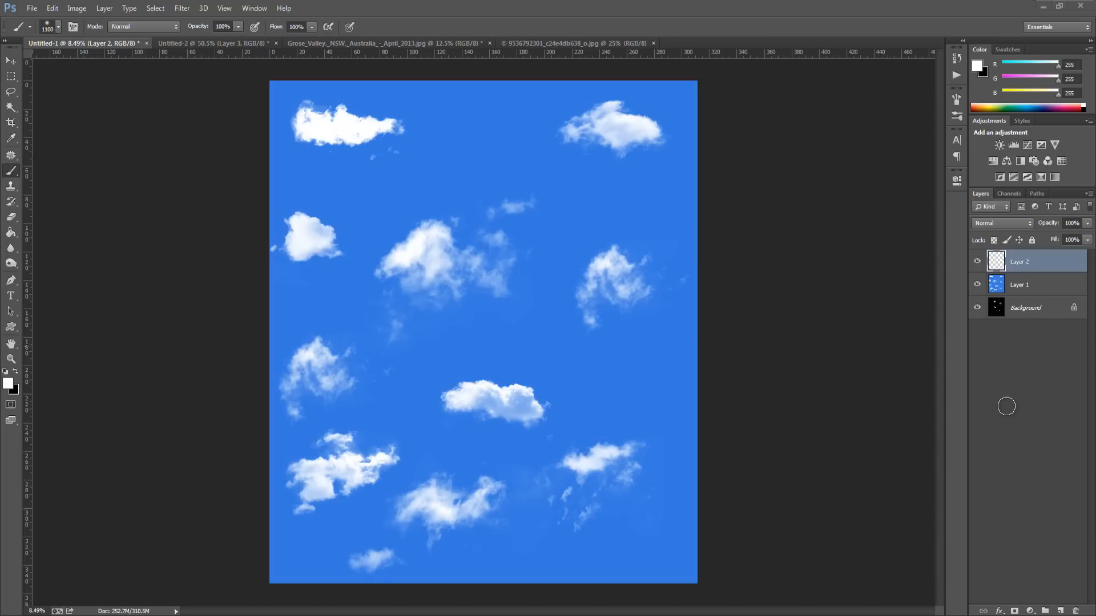
# Step: Bring the single-cloud sky photo document to the front
pyautogui.click(559, 42)
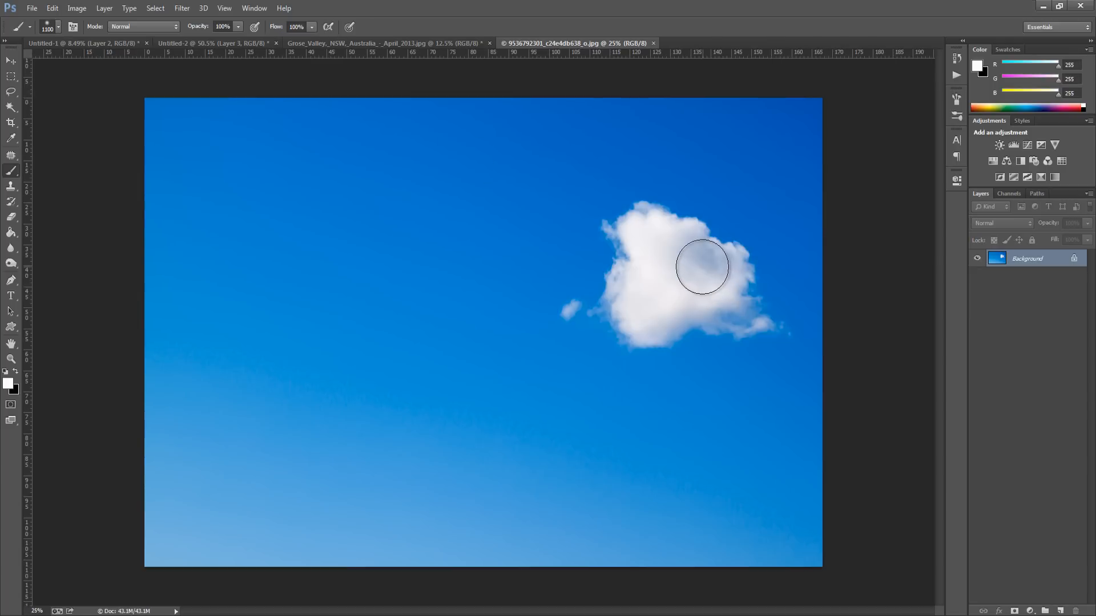
pyautogui.moveTo(699, 266)
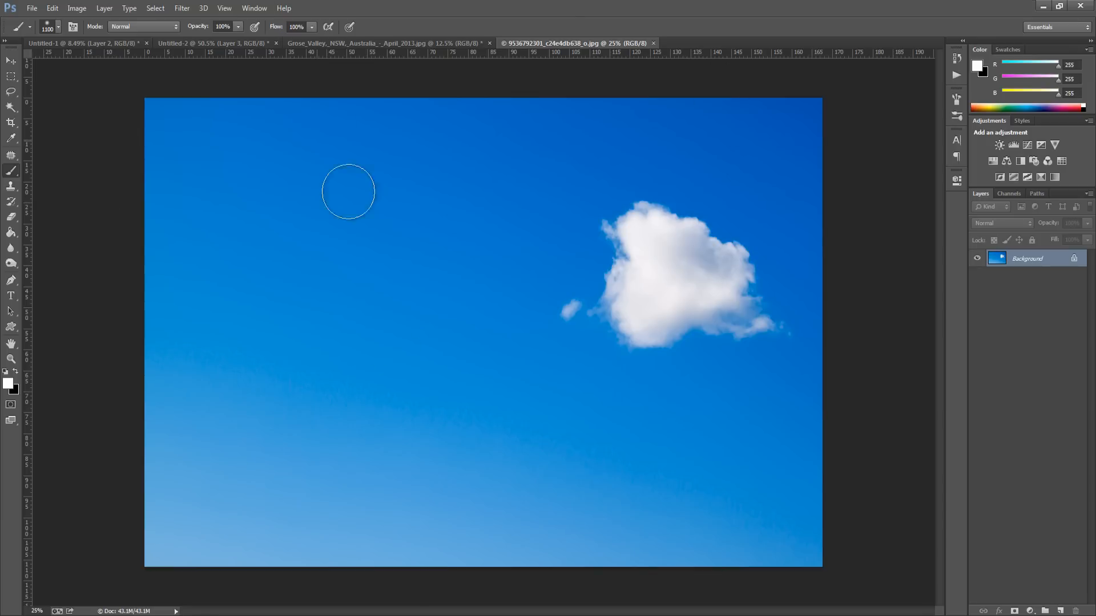
pyautogui.moveTo(412, 214)
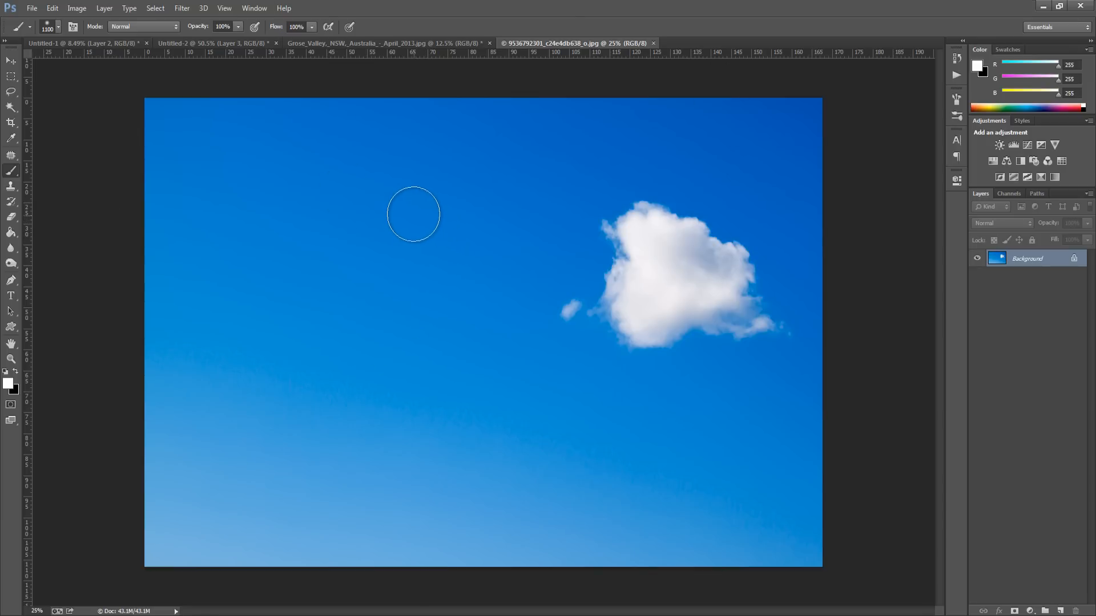
pyautogui.moveTo(401, 199)
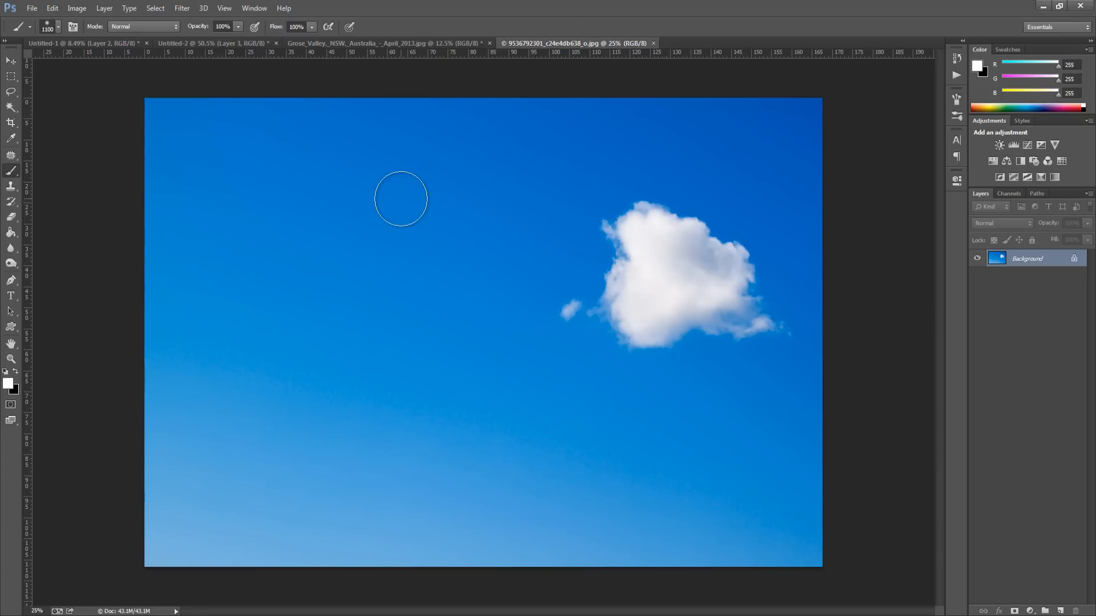
pyautogui.moveTo(191, 102)
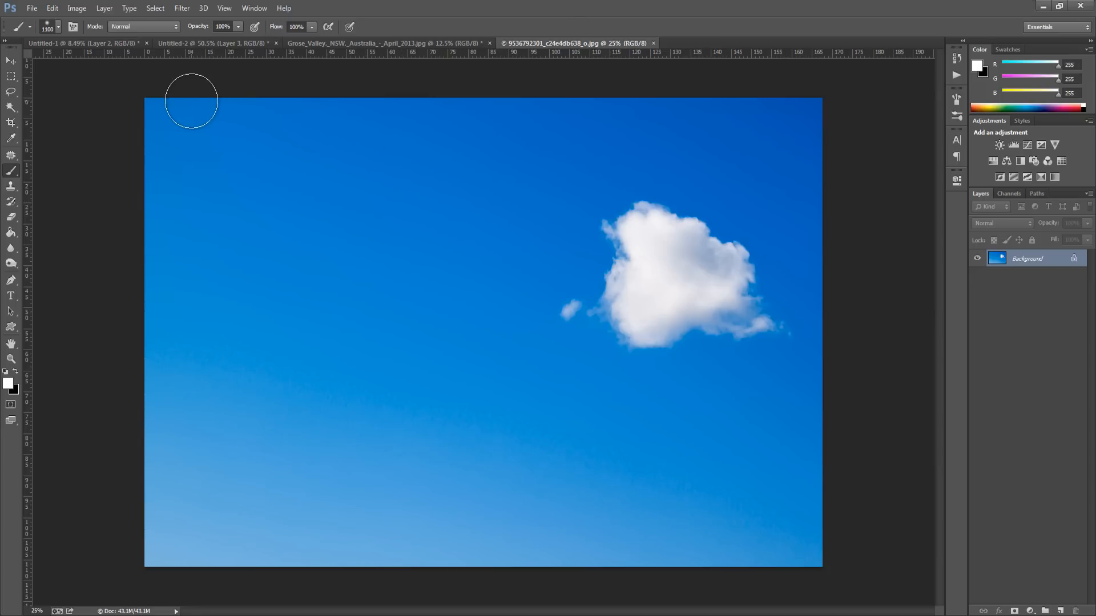
pyautogui.moveTo(252, 183)
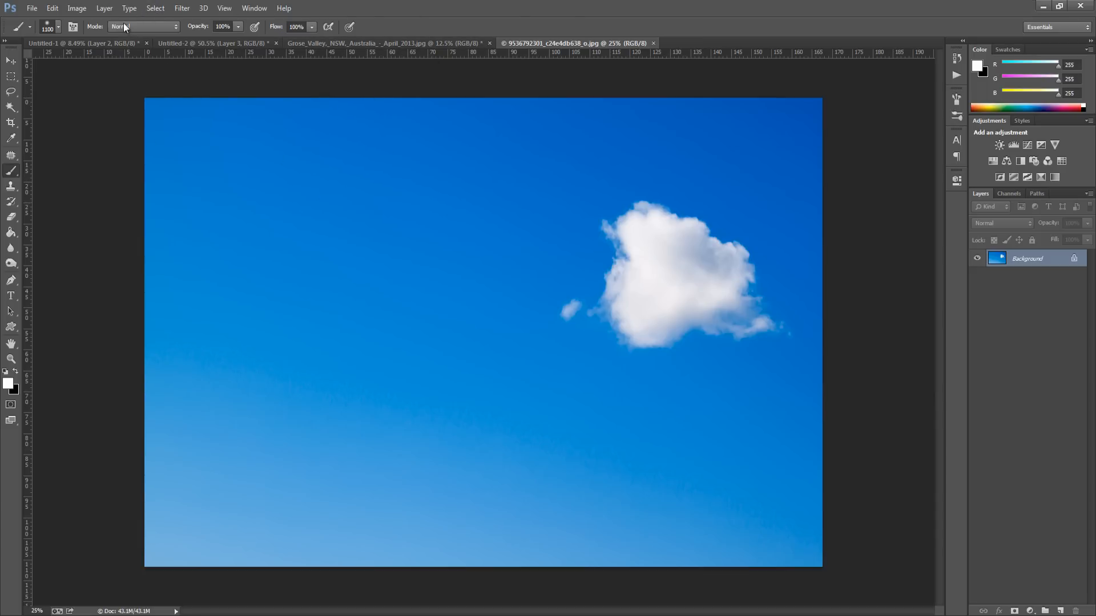
# Step: Apply a Black & White conversion with Blues -52 and Cyans -76 so the sky goes near-black
pyautogui.click(77, 8)
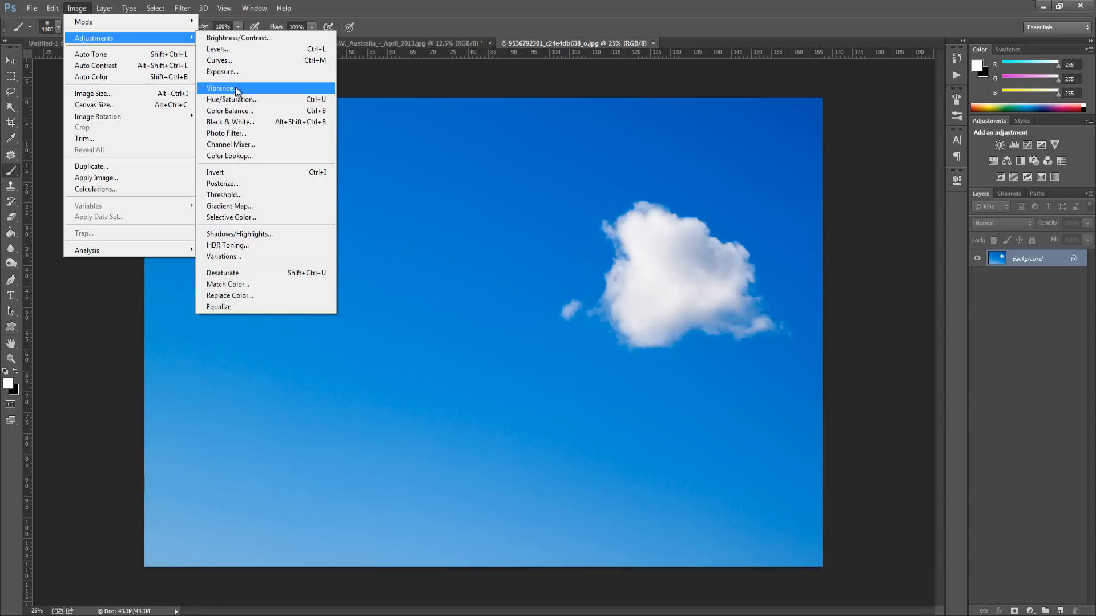
pyautogui.moveTo(242, 123)
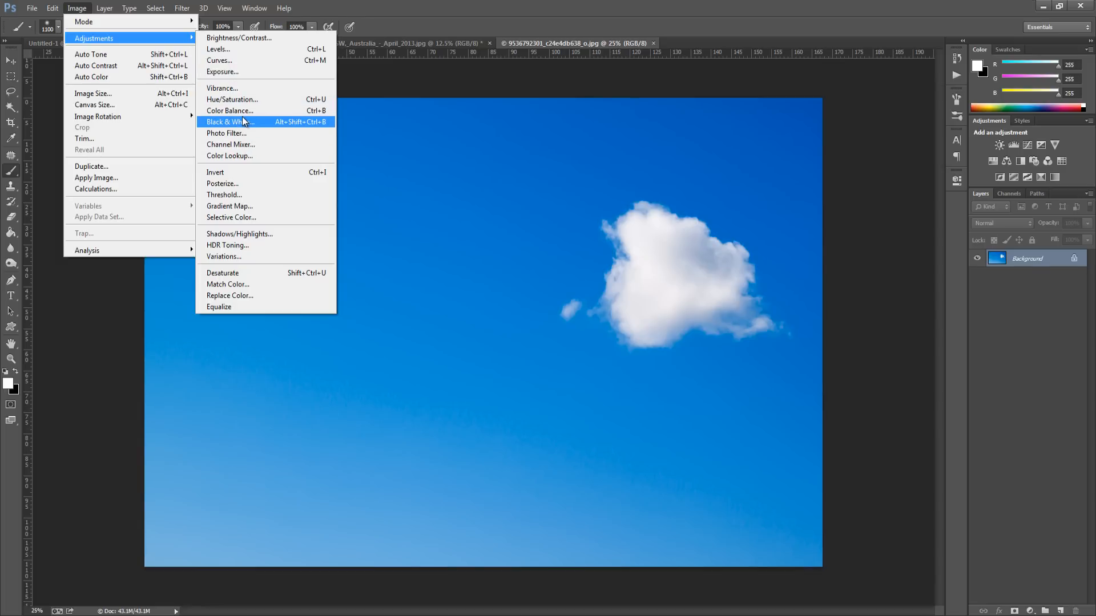
pyautogui.click(229, 122)
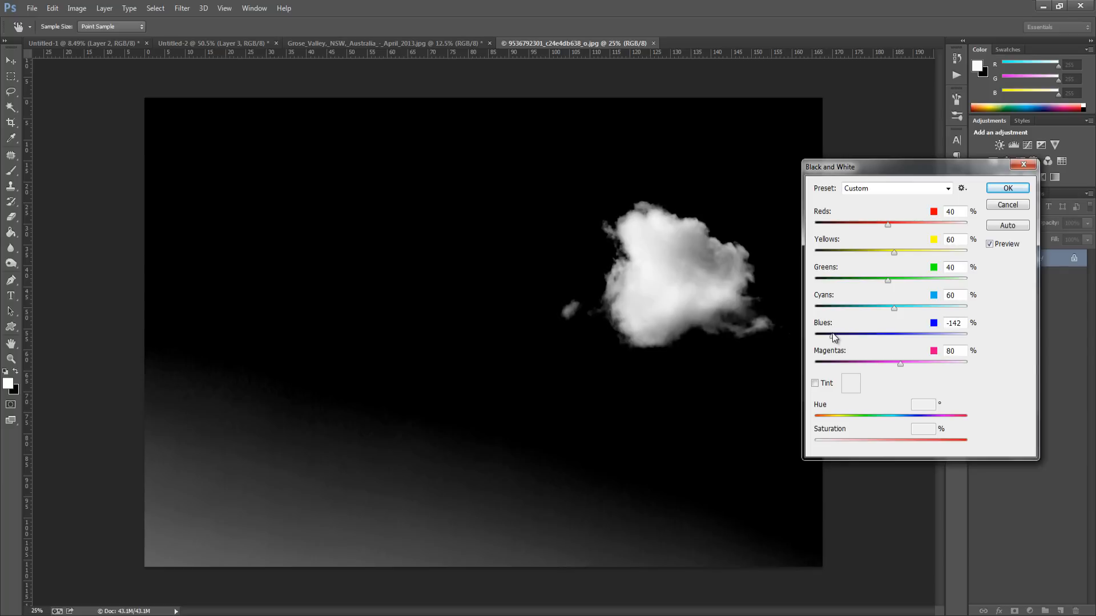
pyautogui.tripleClick(952, 321)
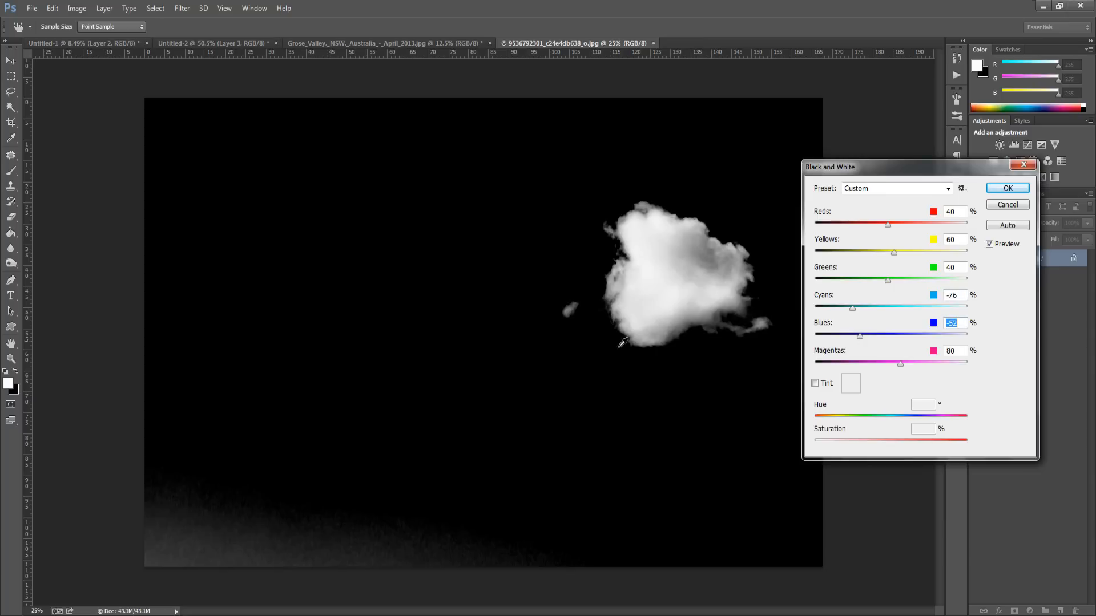
pyautogui.moveTo(419, 277)
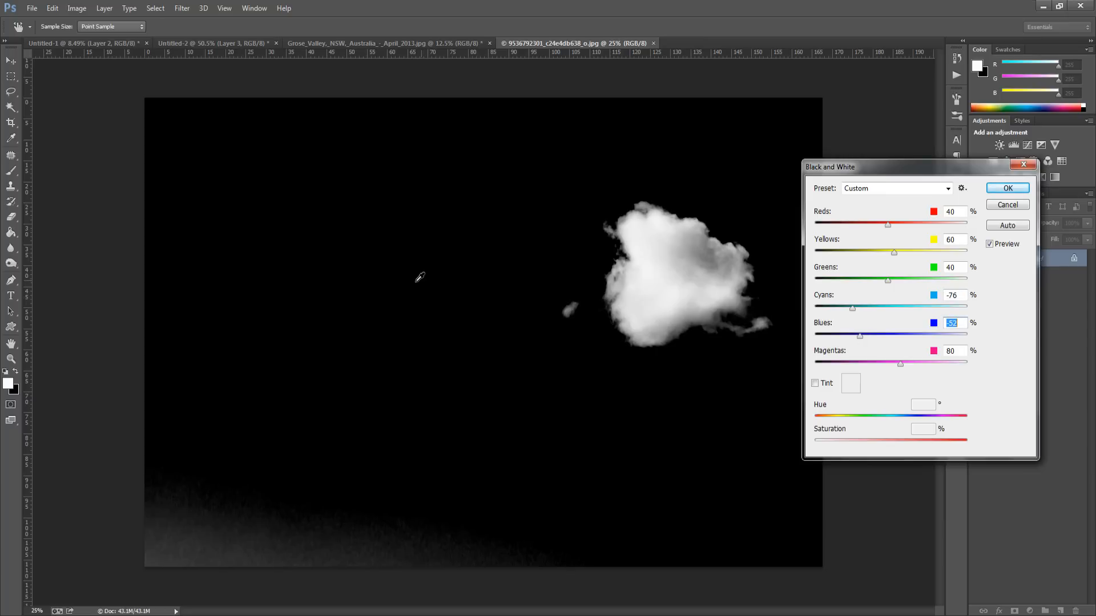
pyautogui.moveTo(1012, 257)
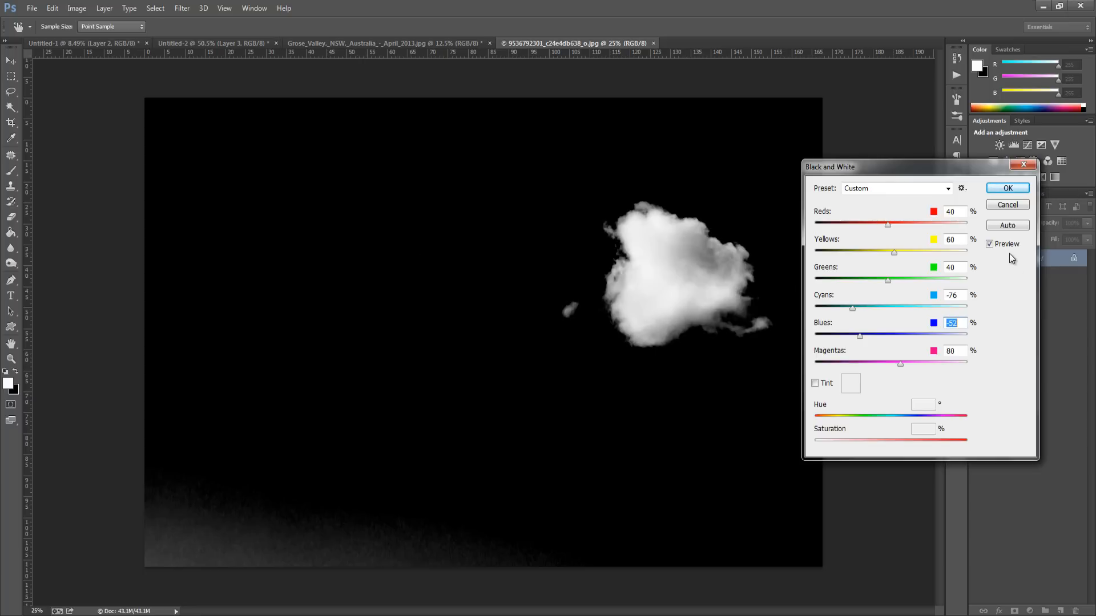
pyautogui.moveTo(672, 192)
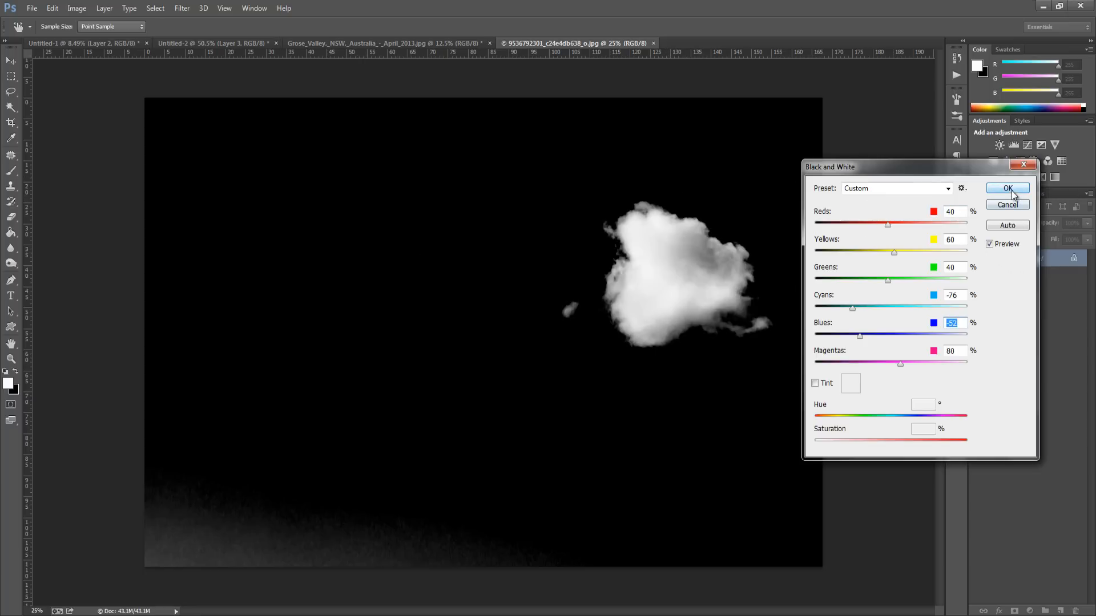
pyautogui.click(1007, 189)
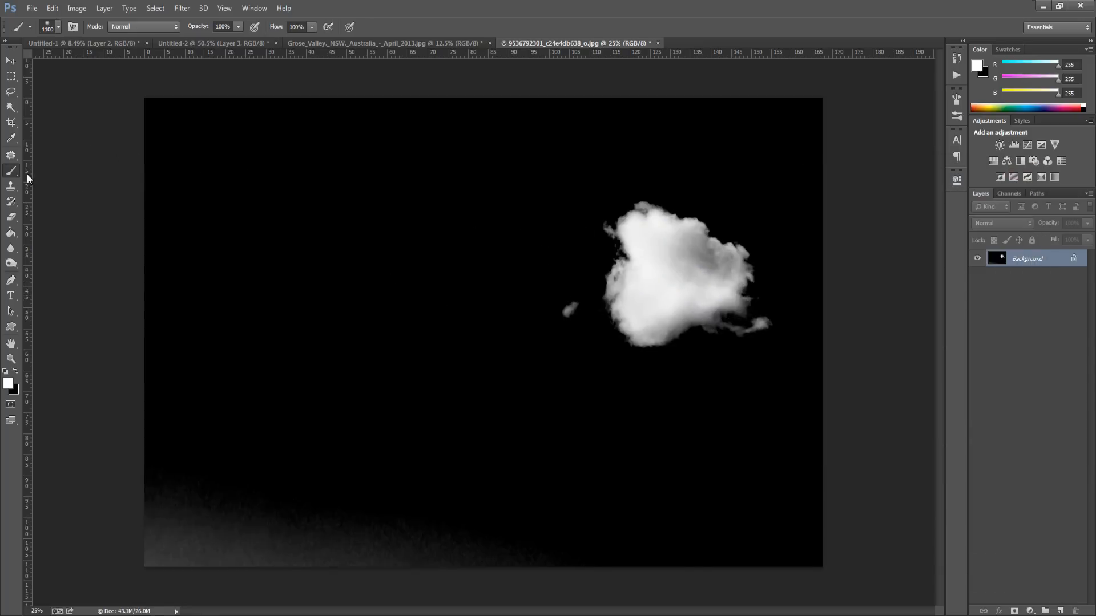
# Step: Choose a brush preset and make black the foreground colour for painting out the haze
pyautogui.click(61, 26)
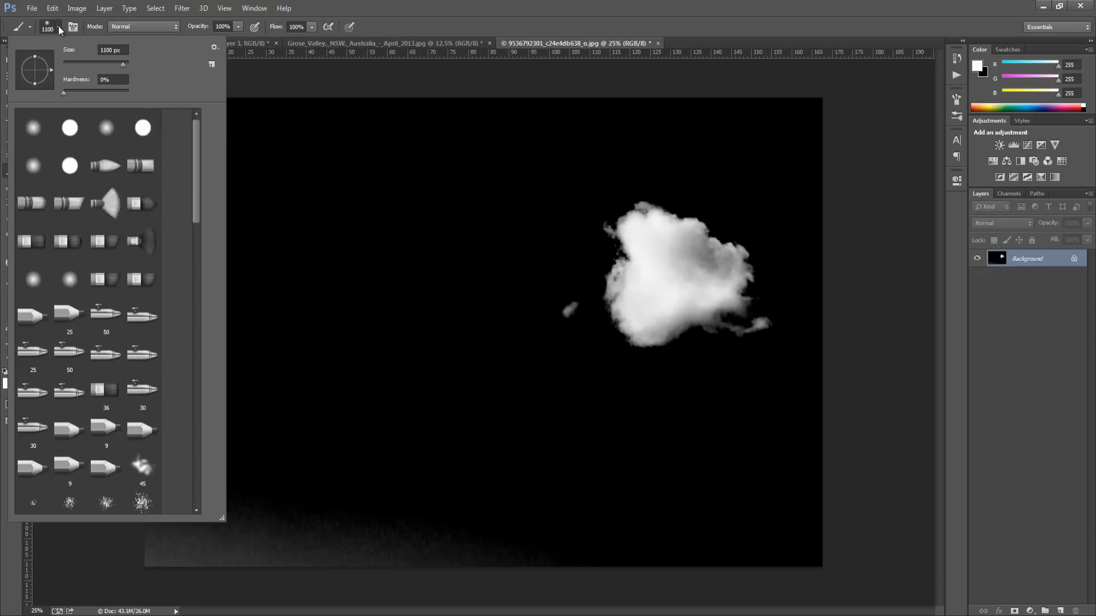
pyautogui.moveTo(53, 50)
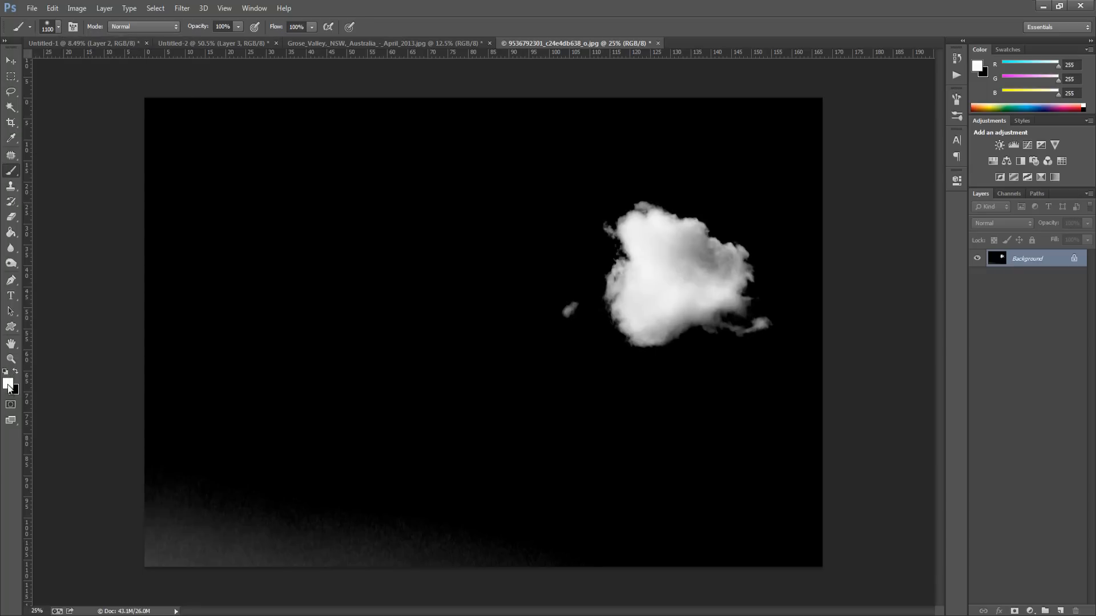
pyautogui.click(15, 372)
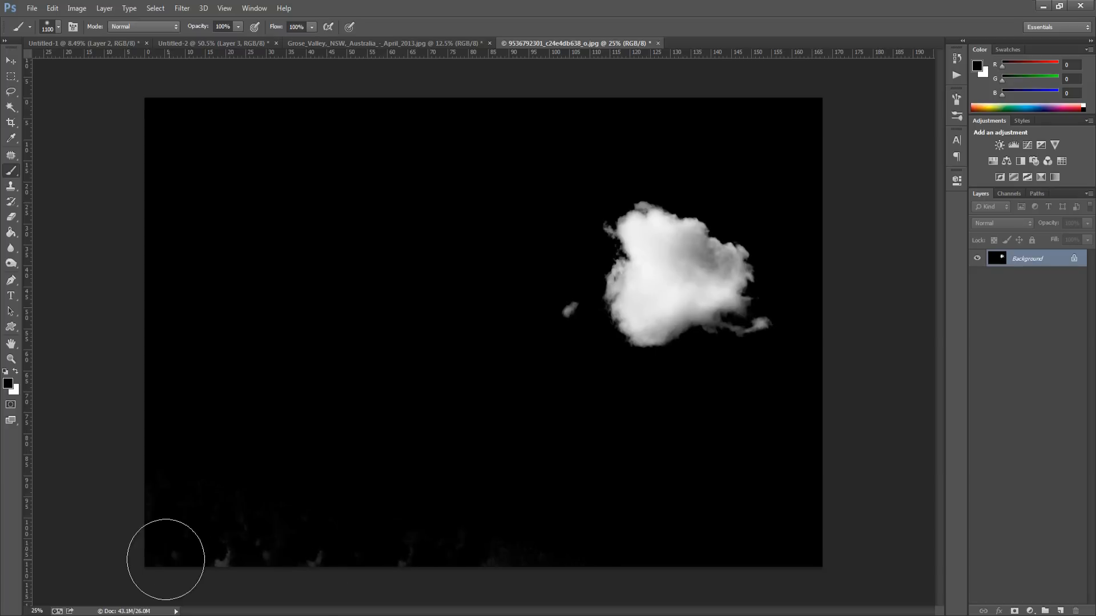
pyautogui.moveTo(519, 558)
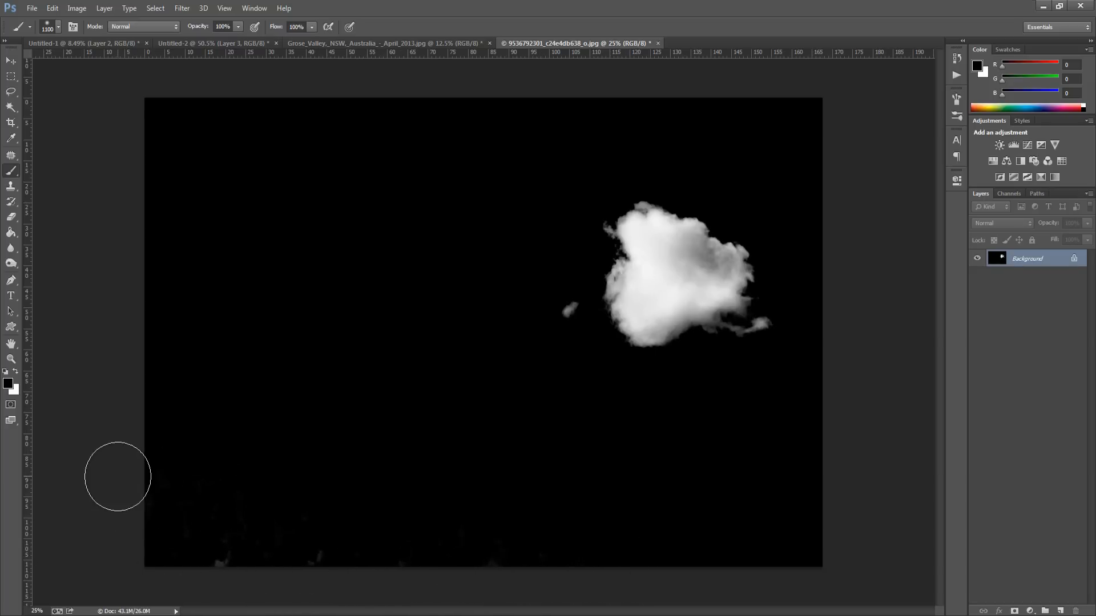
pyautogui.moveTo(125, 528)
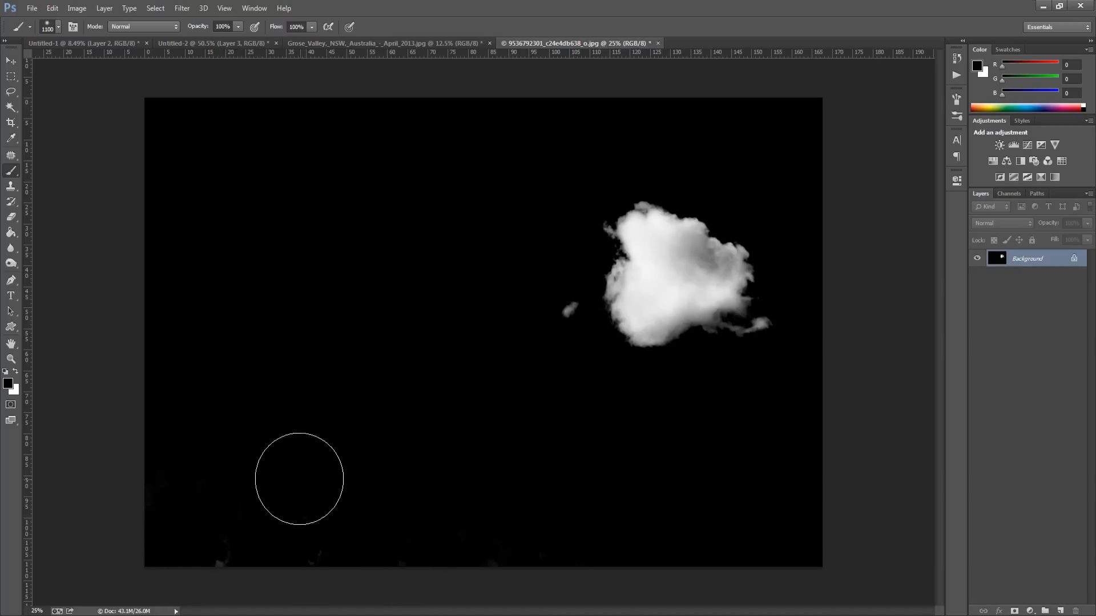
pyautogui.moveTo(197, 559)
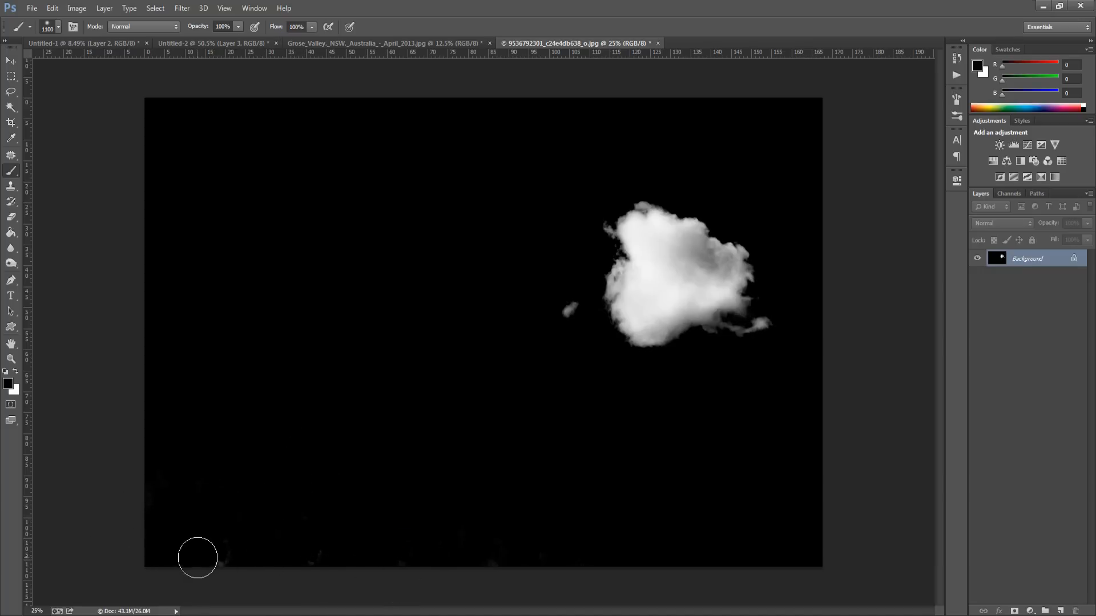
pyautogui.moveTo(217, 494)
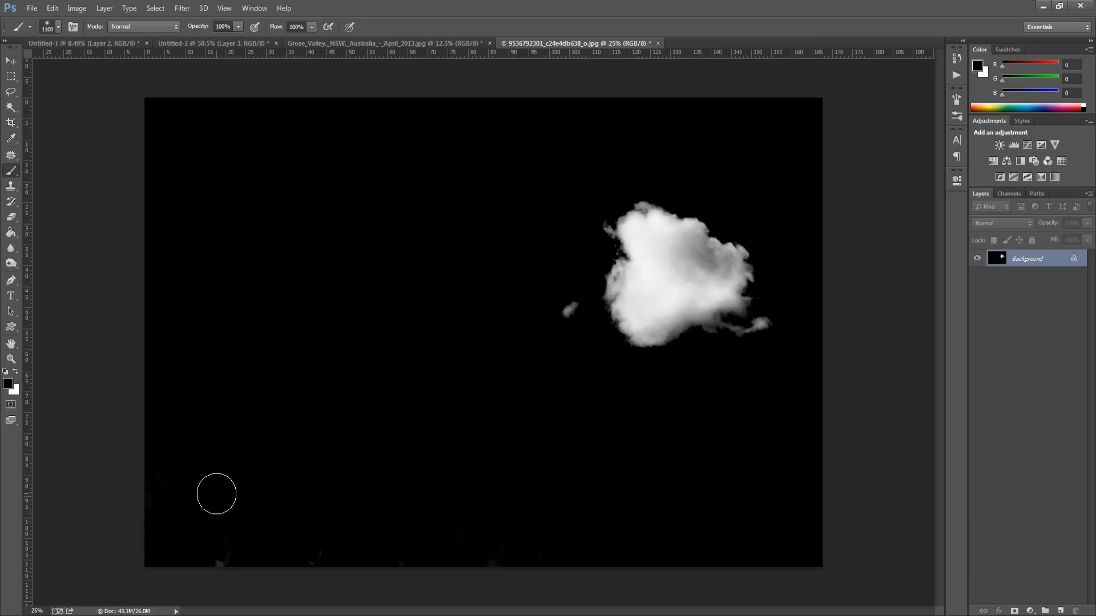
pyautogui.moveTo(232, 571)
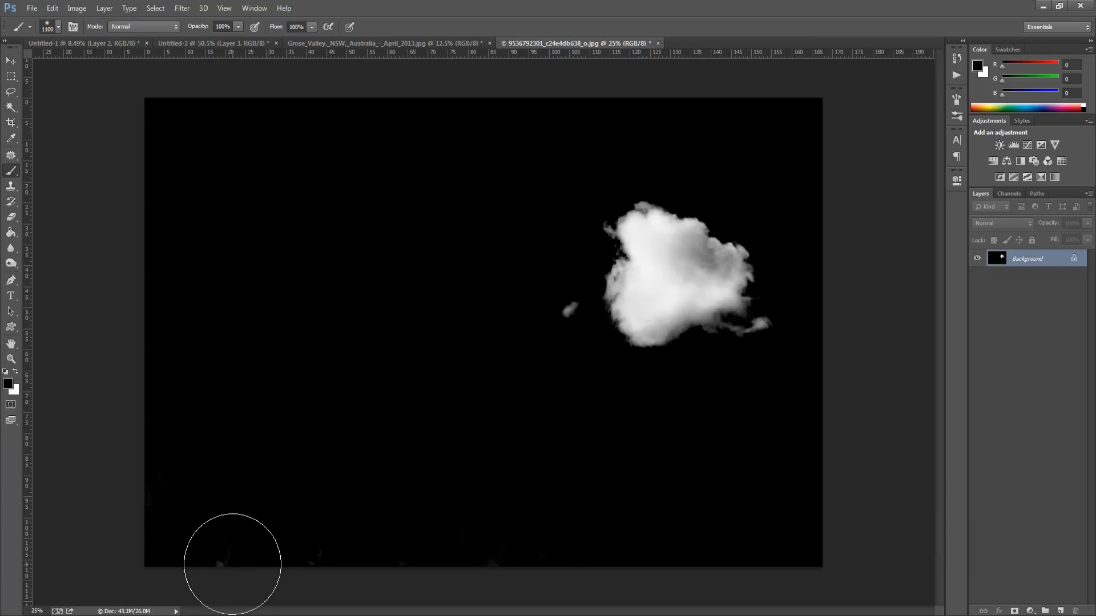
pyautogui.press('ctrl+i')
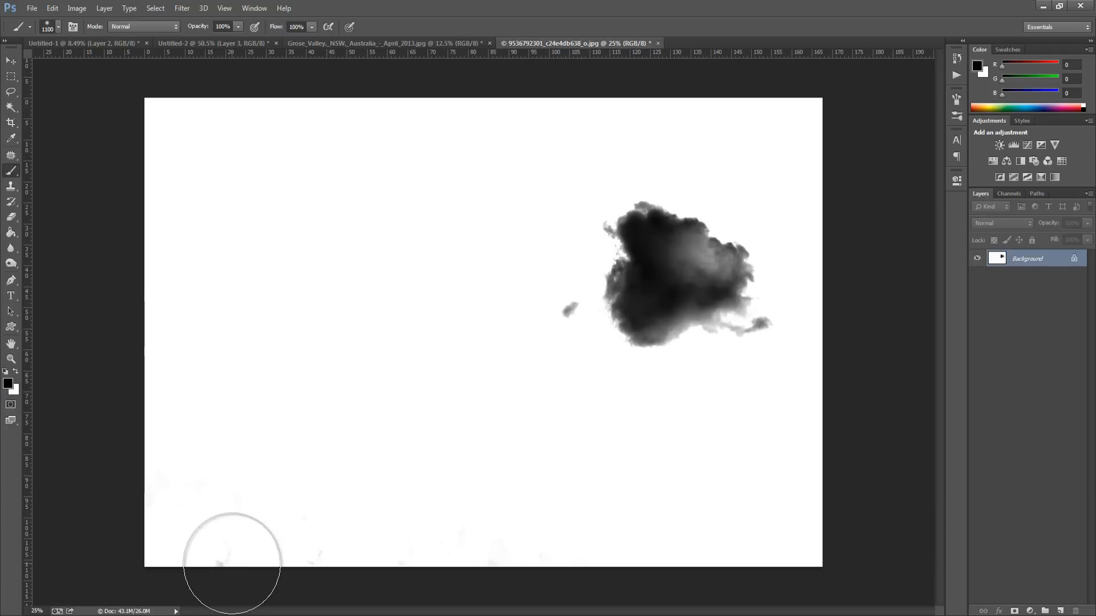
pyautogui.moveTo(238, 502)
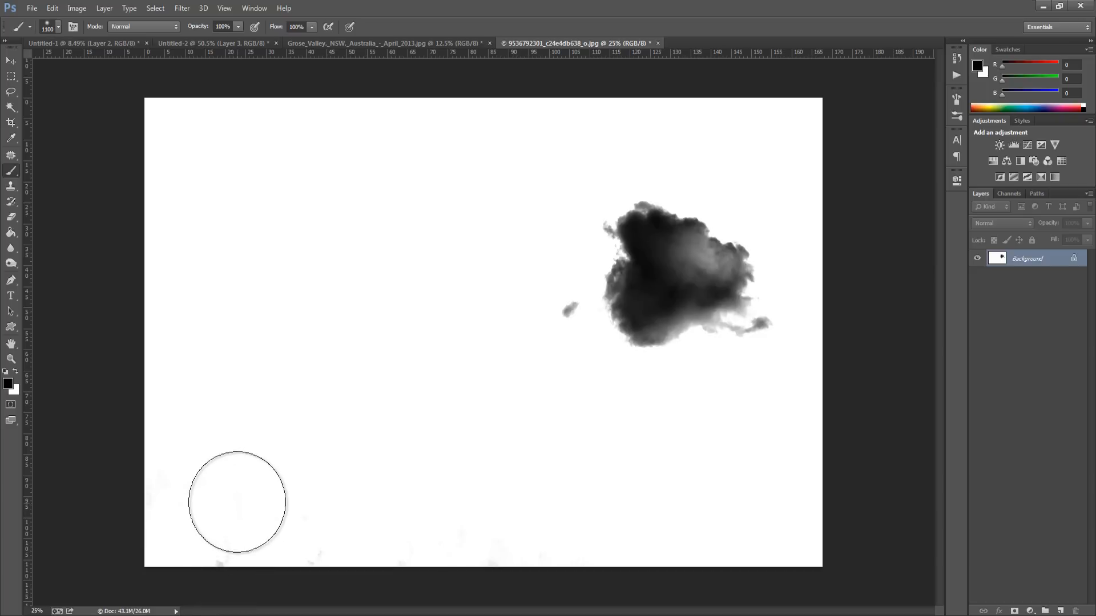
pyautogui.moveTo(77, 8)
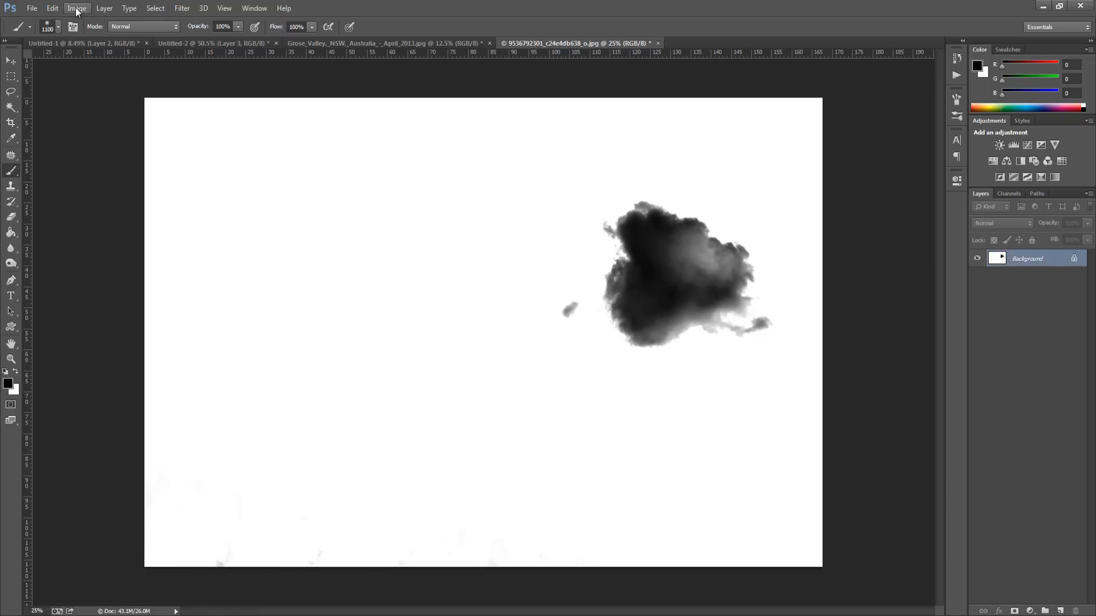
pyautogui.click(51, 8)
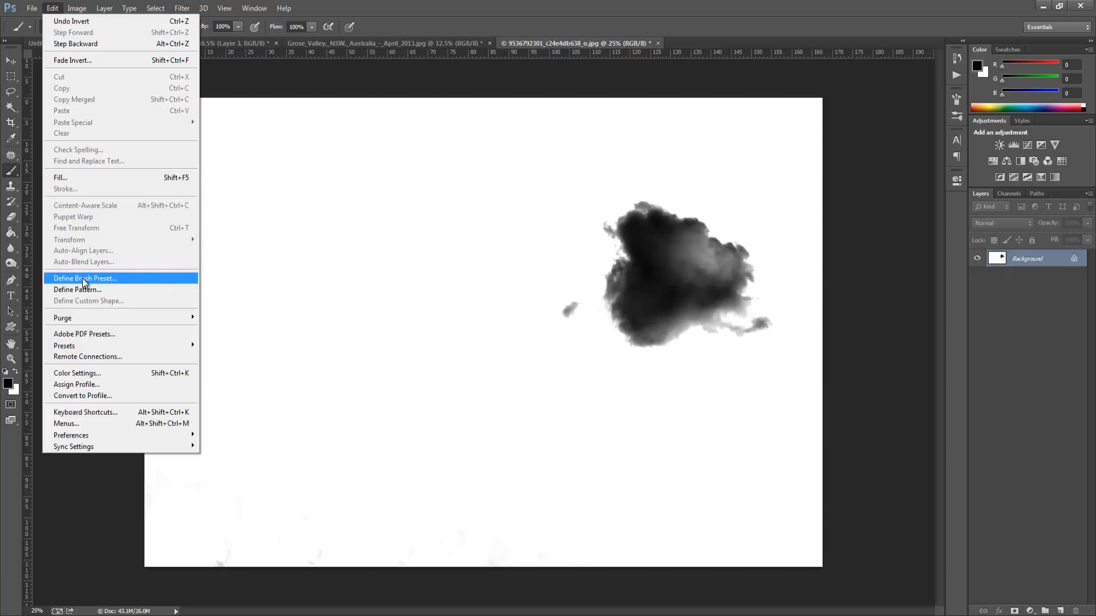
pyautogui.moveTo(88, 300)
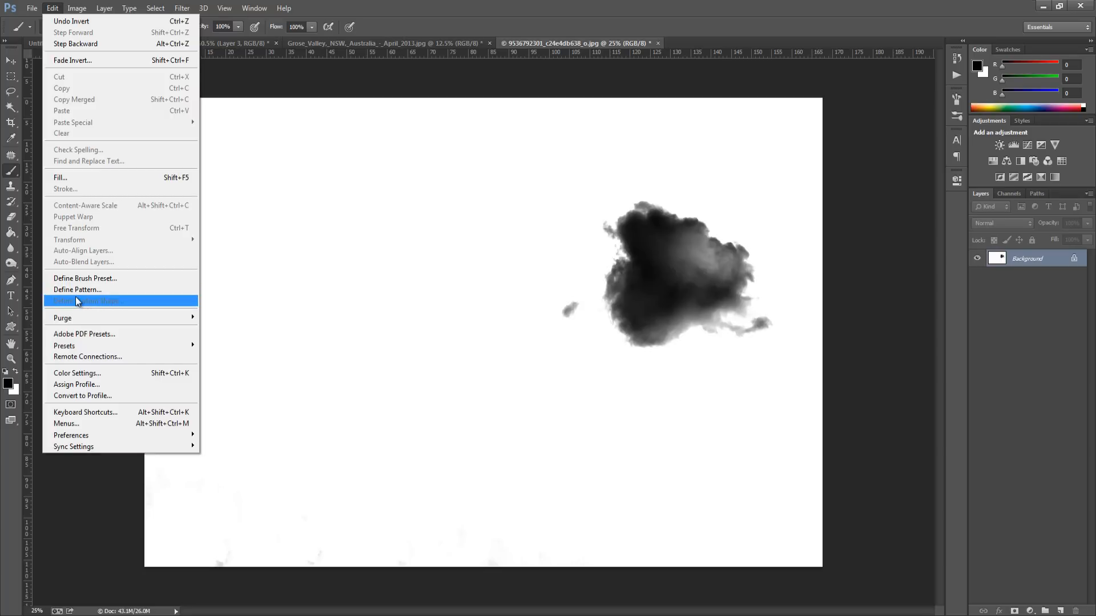
pyautogui.moveTo(67, 311)
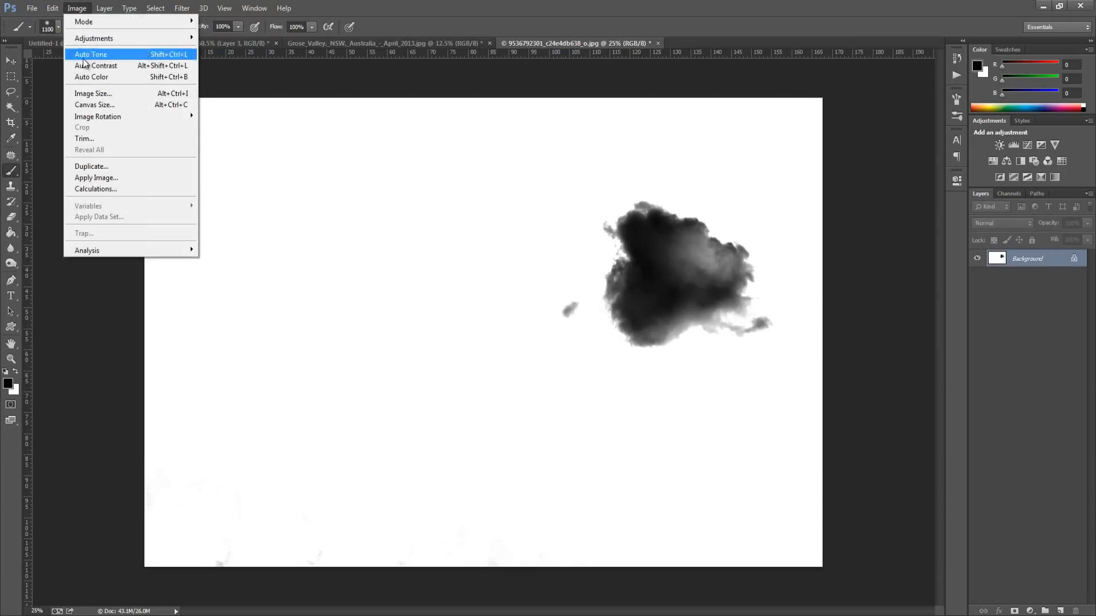
pyautogui.moveTo(92, 92)
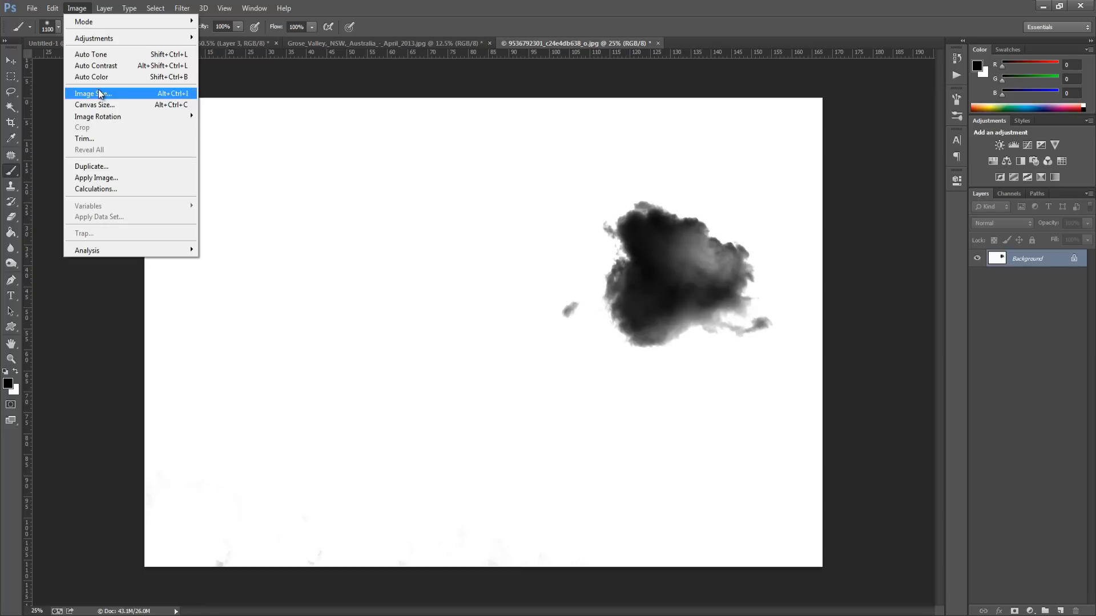
# Step: Define the cloud shape as a new brush preset named 'cloud 1'
pyautogui.click(51, 8)
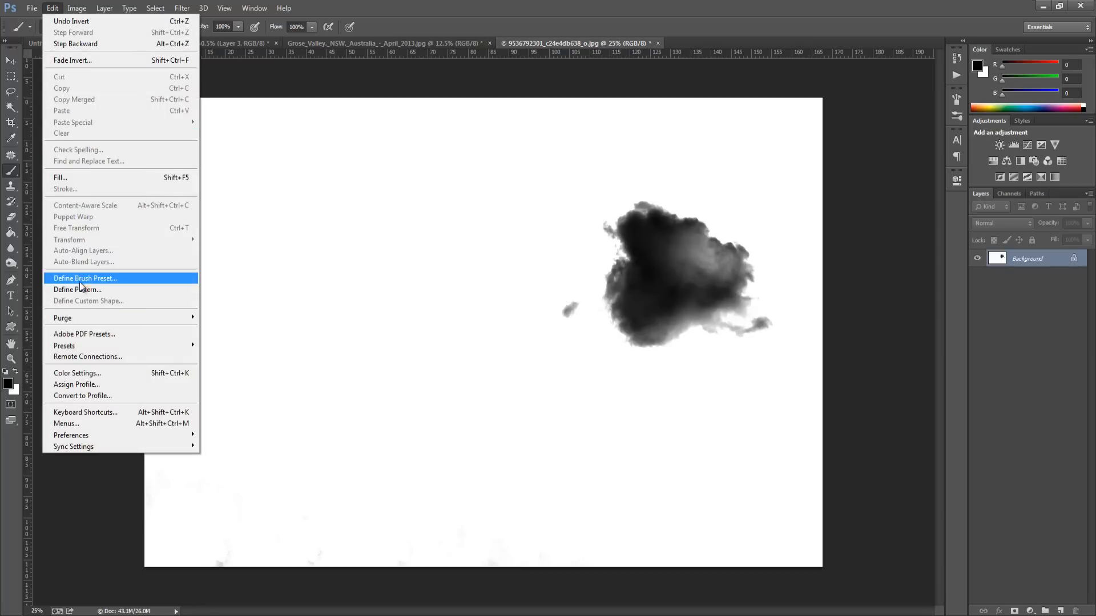
pyautogui.click(84, 279)
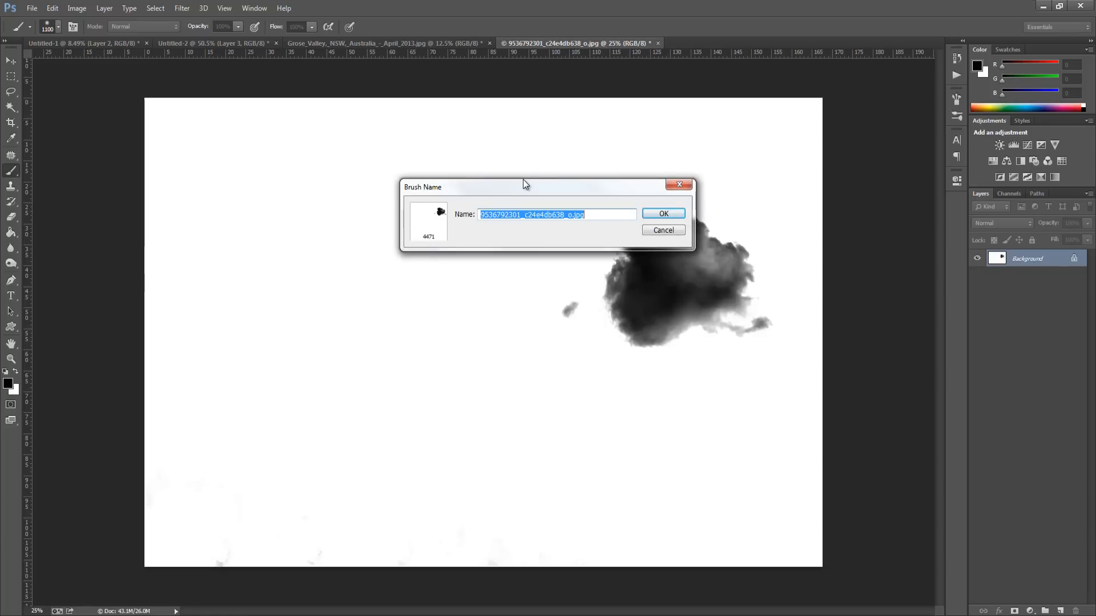
pyautogui.write('cloud')
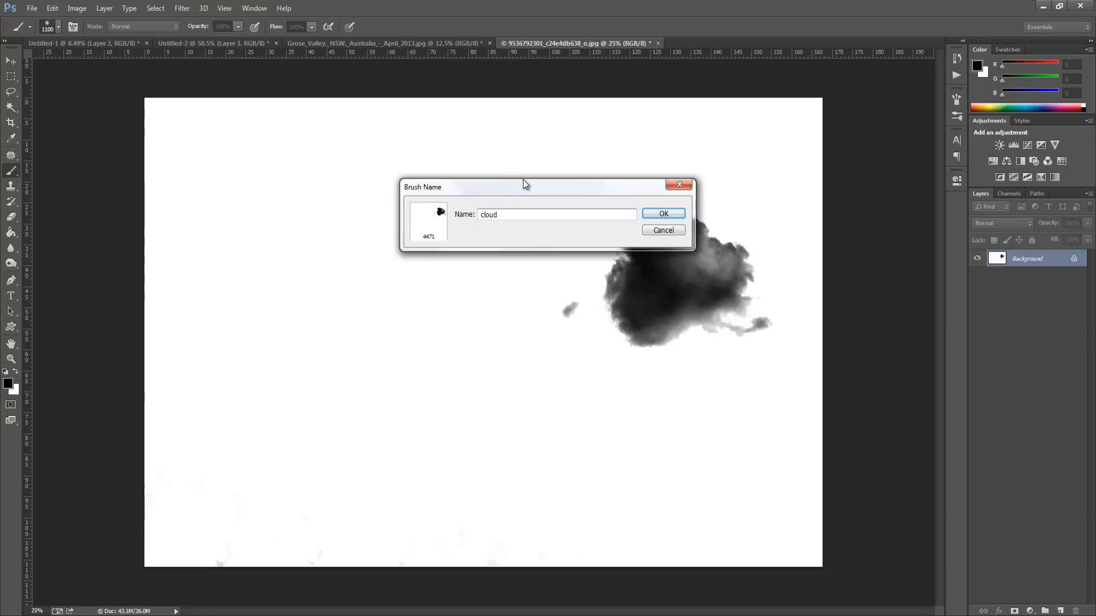
pyautogui.write('1')
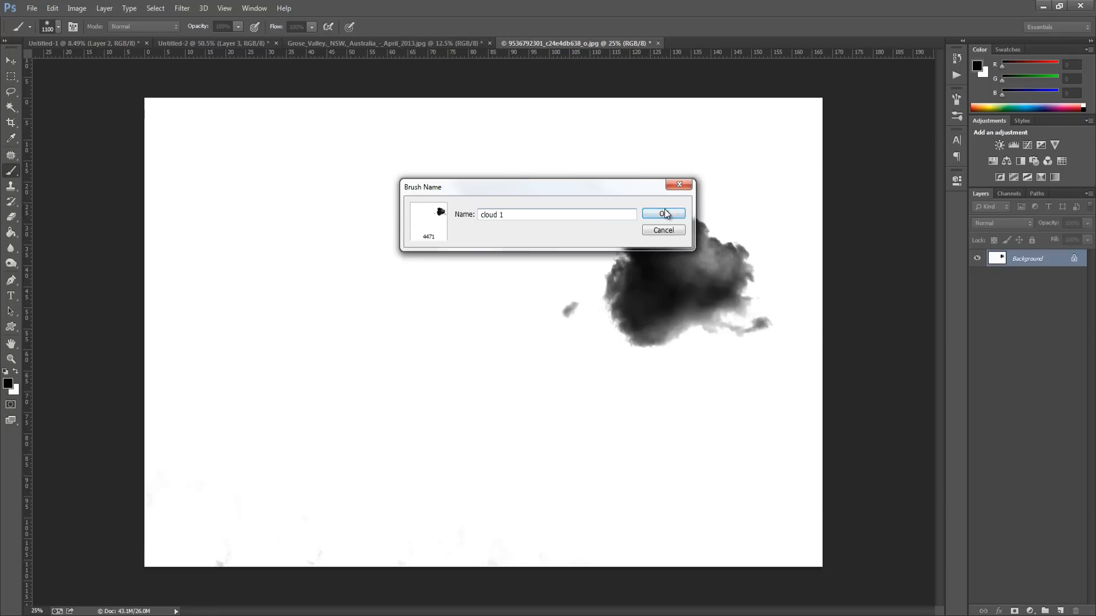
pyautogui.click(663, 214)
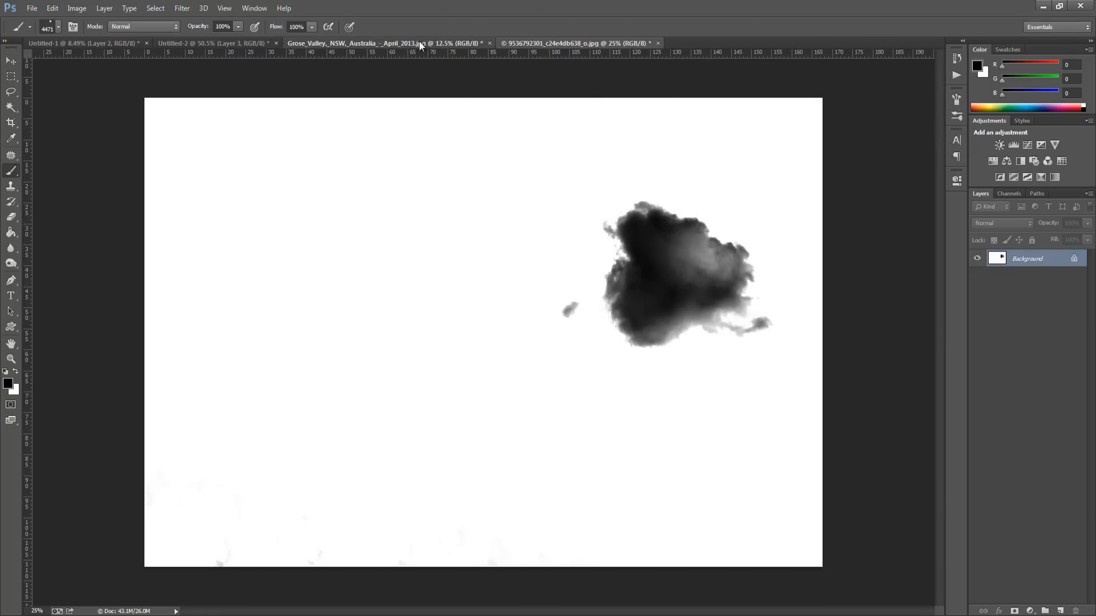
# Step: Switch to the Grose Valley landscape and set white as the foreground colour for the cloud
pyautogui.click(357, 43)
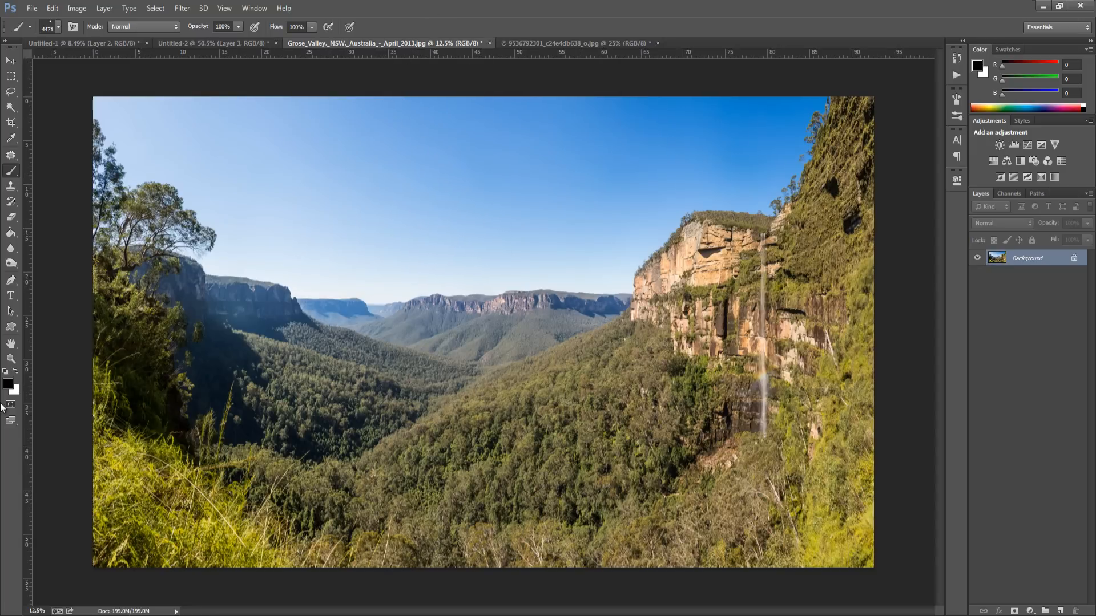
pyautogui.click(17, 379)
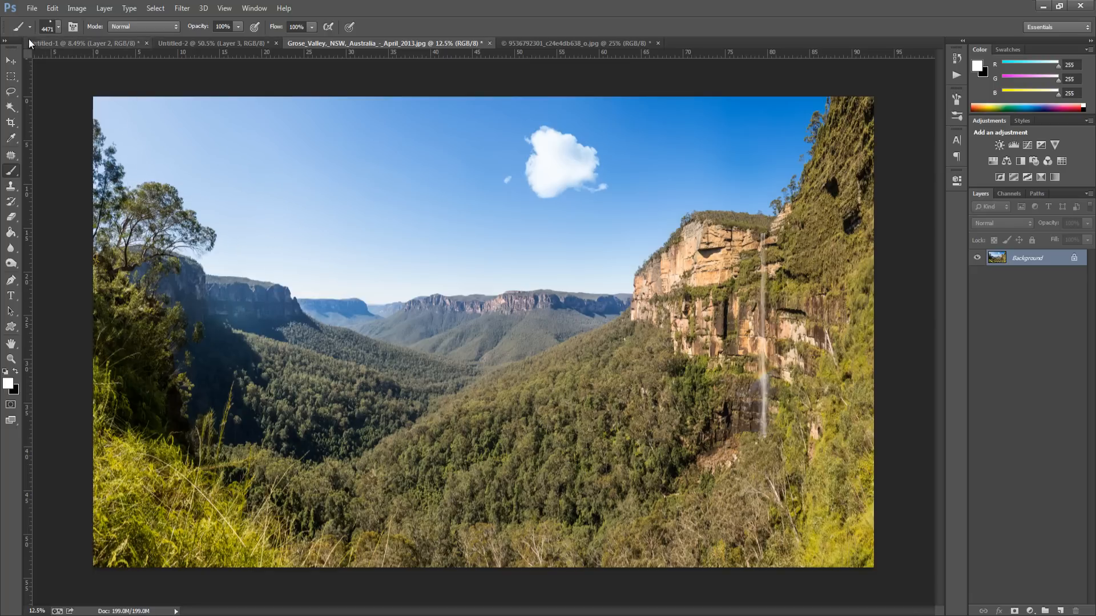
pyautogui.click(54, 26)
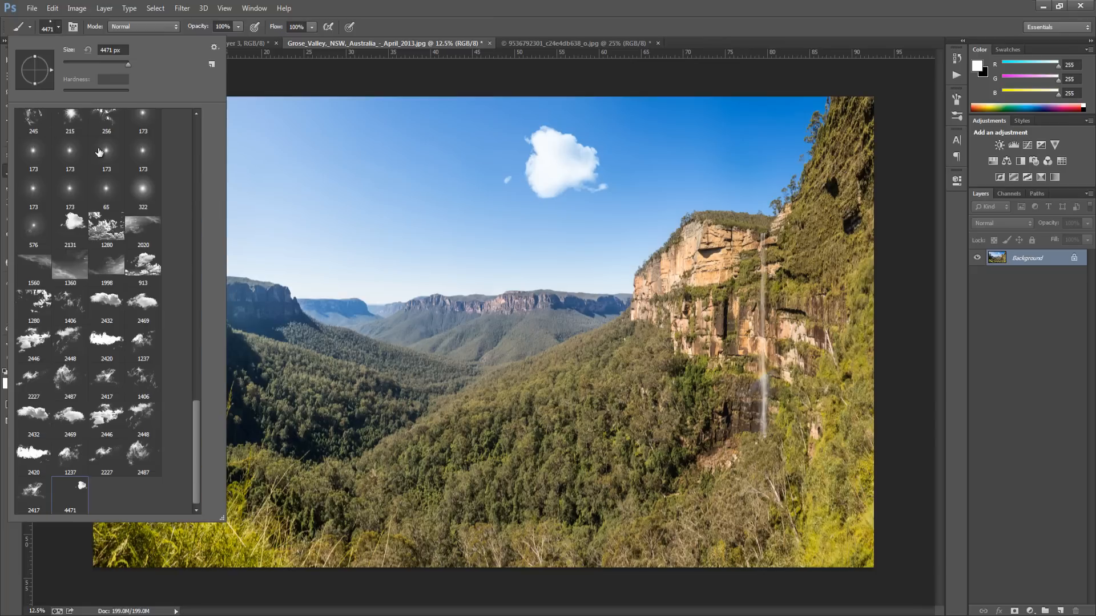
pyautogui.scroll(3)
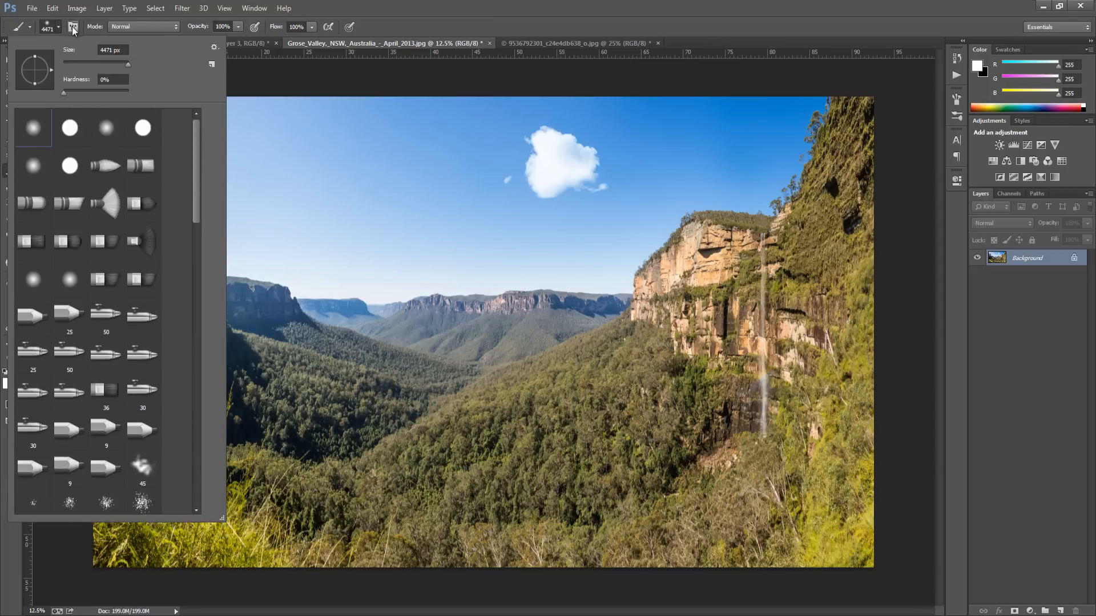
pyautogui.click(70, 27)
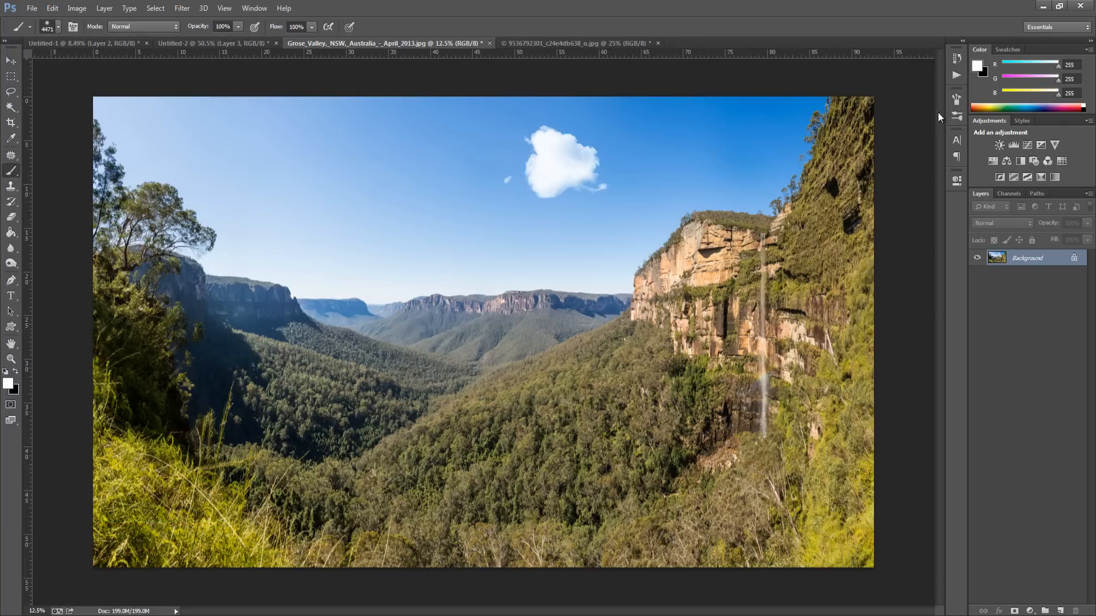
pyautogui.moveTo(957, 117)
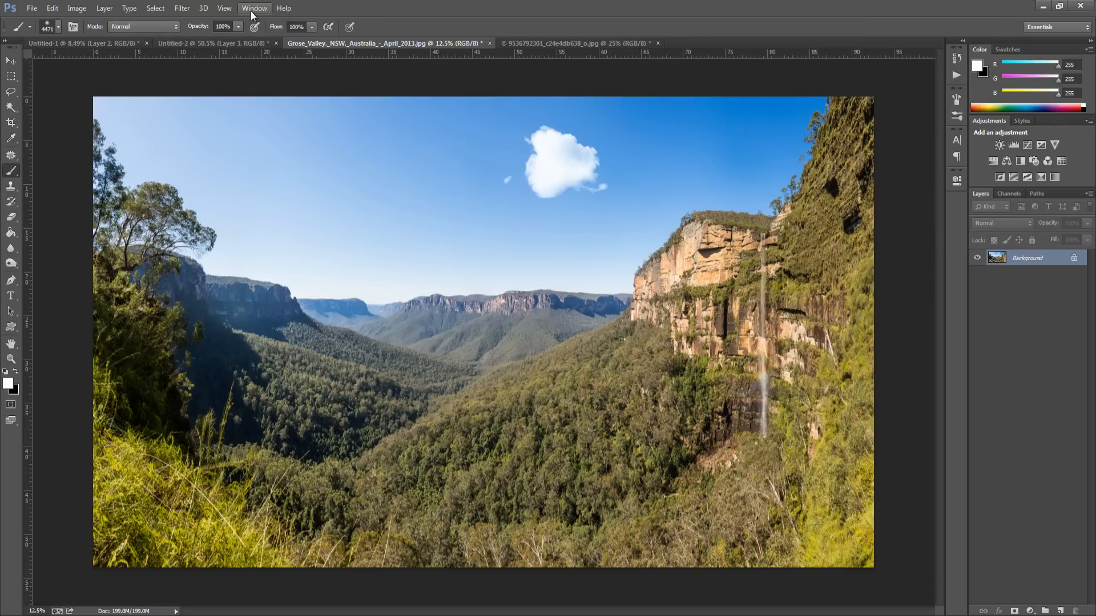
# Step: Show the Brush panel's tip shape settings and set the cloud brush size to 500 px
pyautogui.click(253, 8)
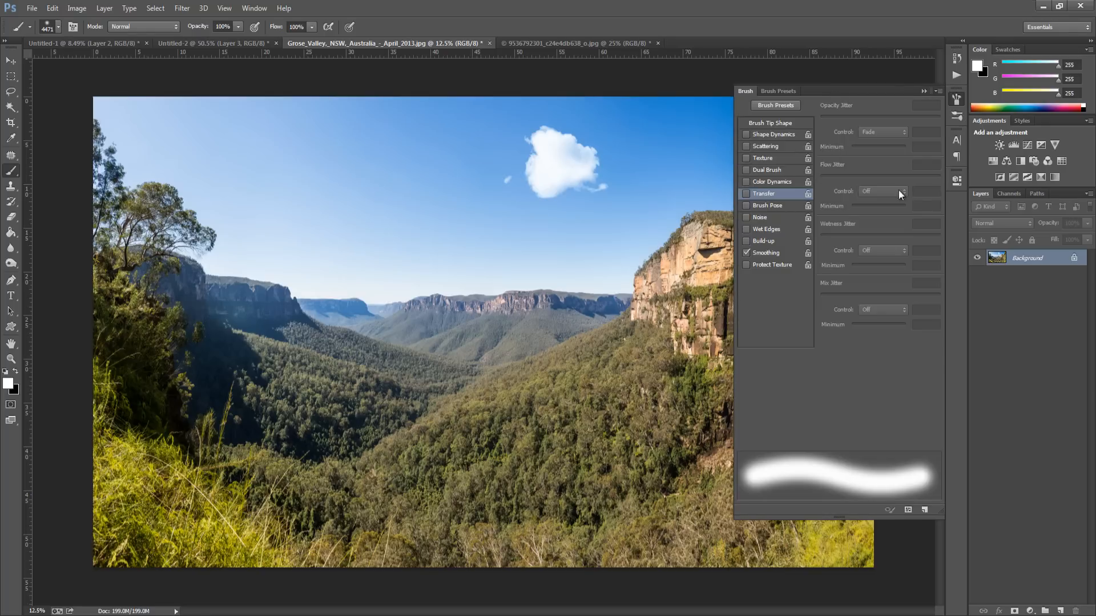
pyautogui.moveTo(744, 144)
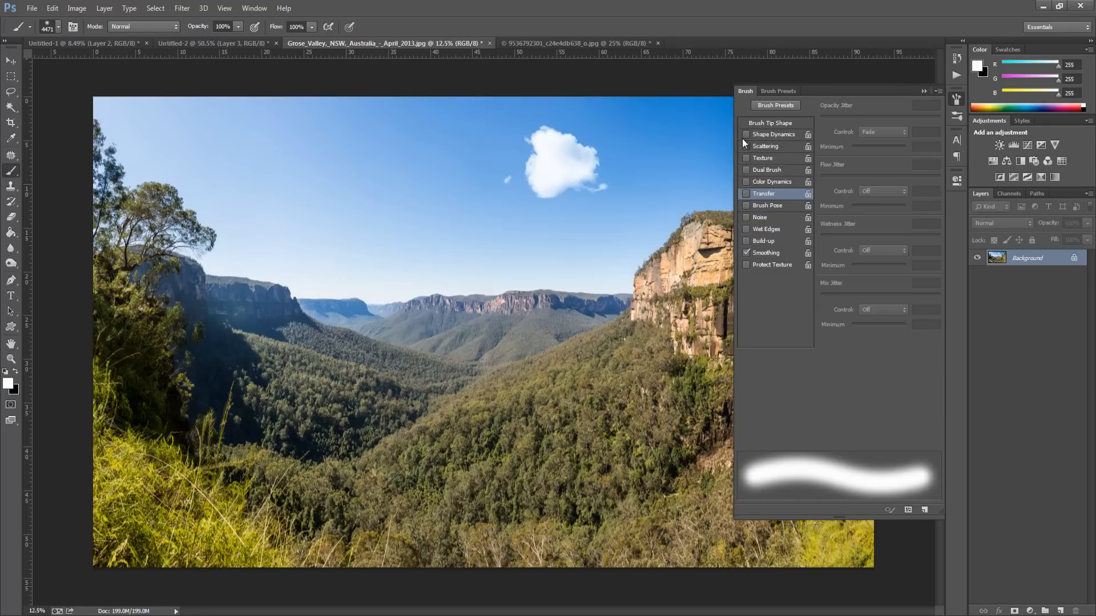
pyautogui.moveTo(764, 126)
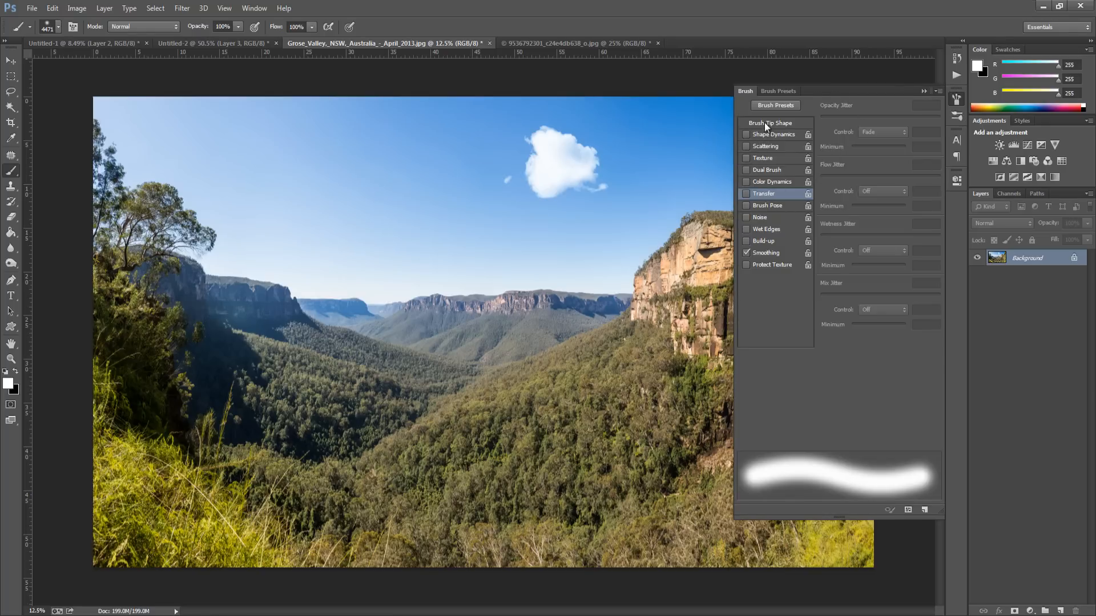
pyautogui.click(769, 122)
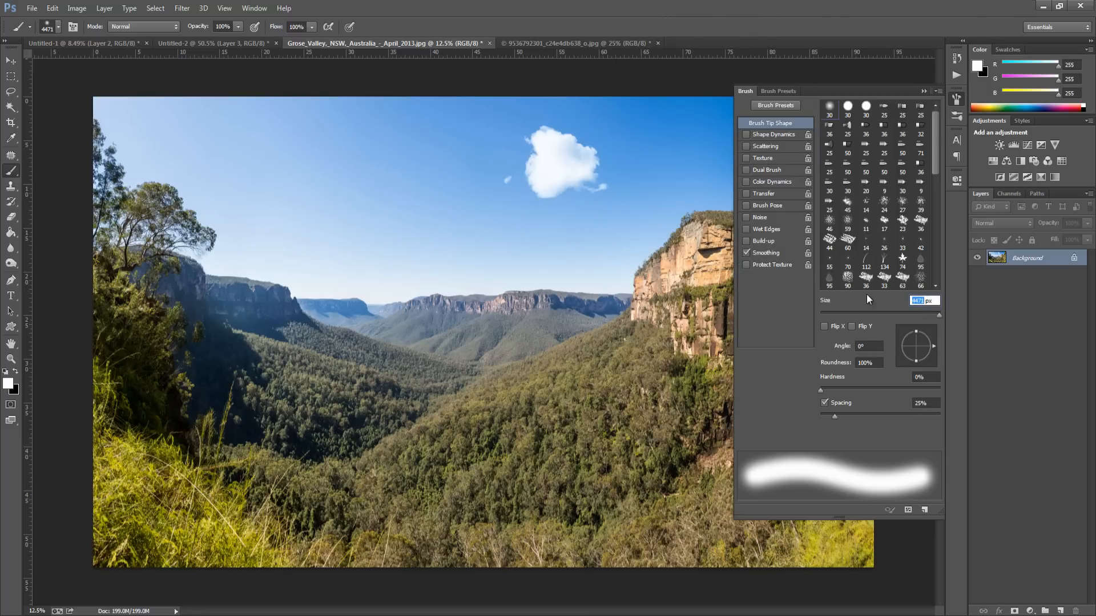
pyautogui.write('500 px')
pyautogui.click(926, 403)
pyautogui.write('30')
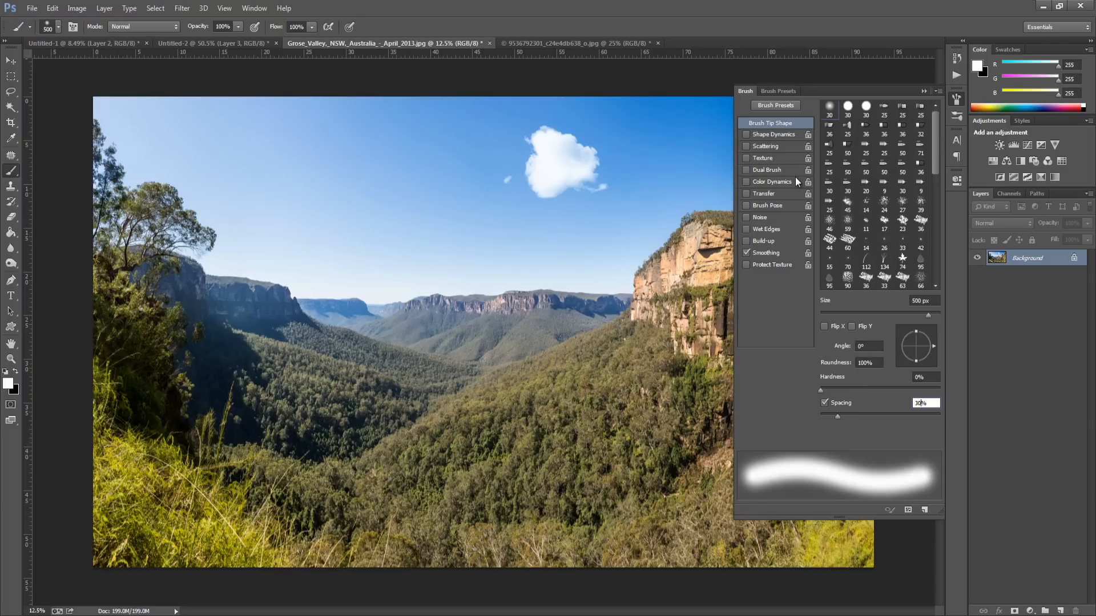
pyautogui.moveTo(780, 139)
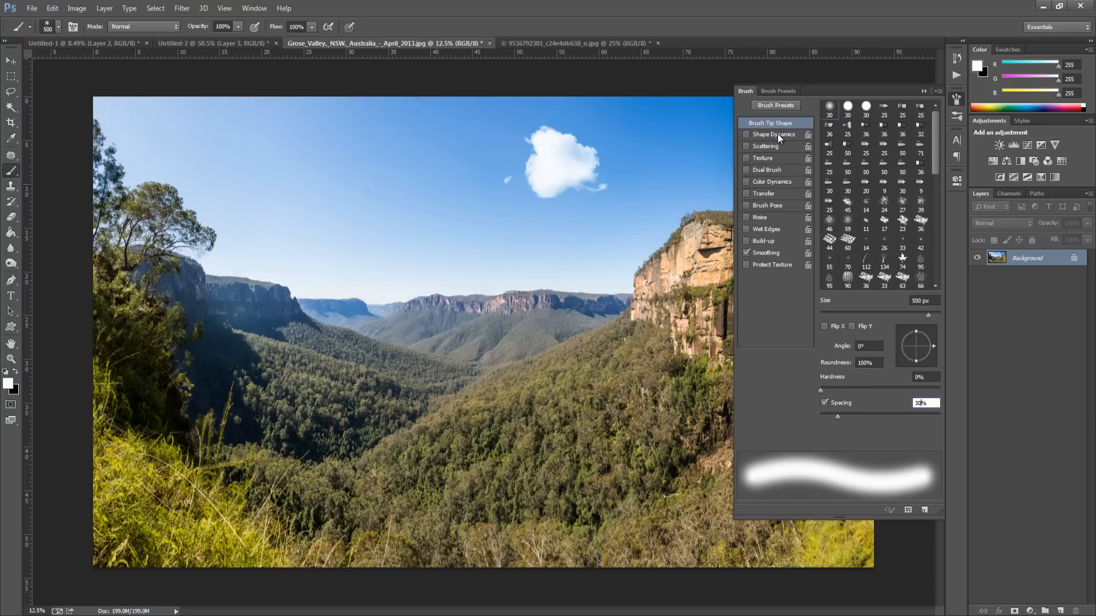
# Step: Enable Shape Dynamics for 100% size jitter fading over 20 steps, minimum diameter 20%
pyautogui.click(774, 134)
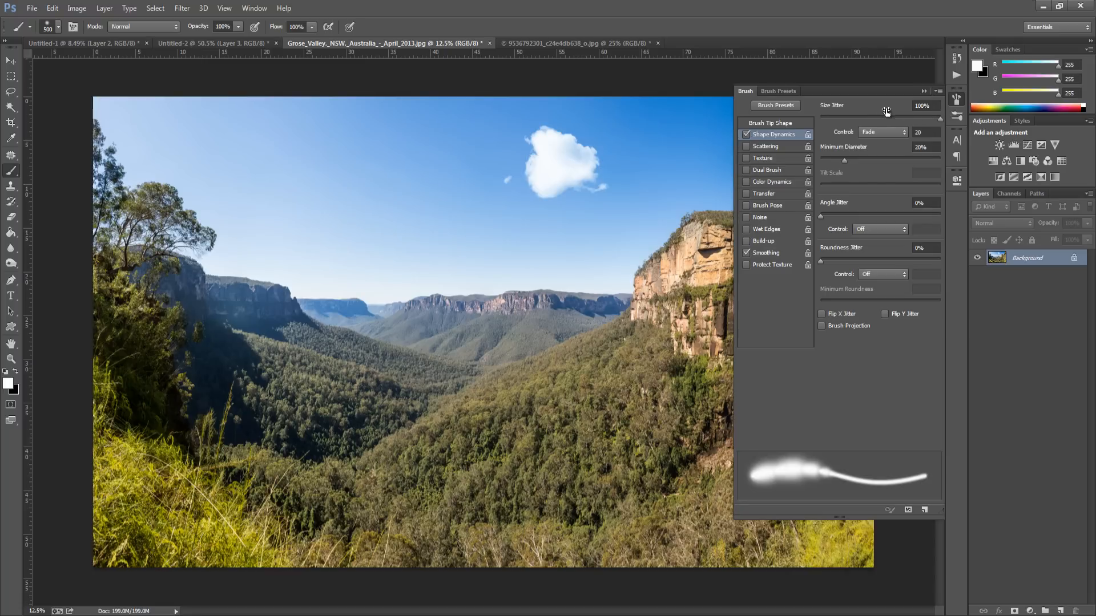
pyautogui.moveTo(908, 111)
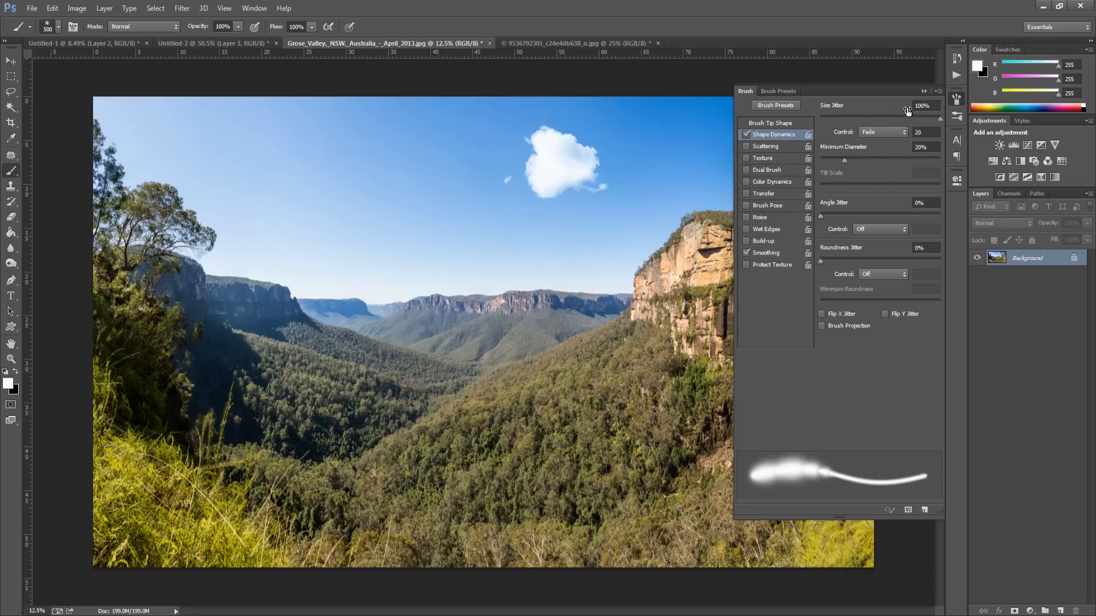
pyautogui.moveTo(880, 137)
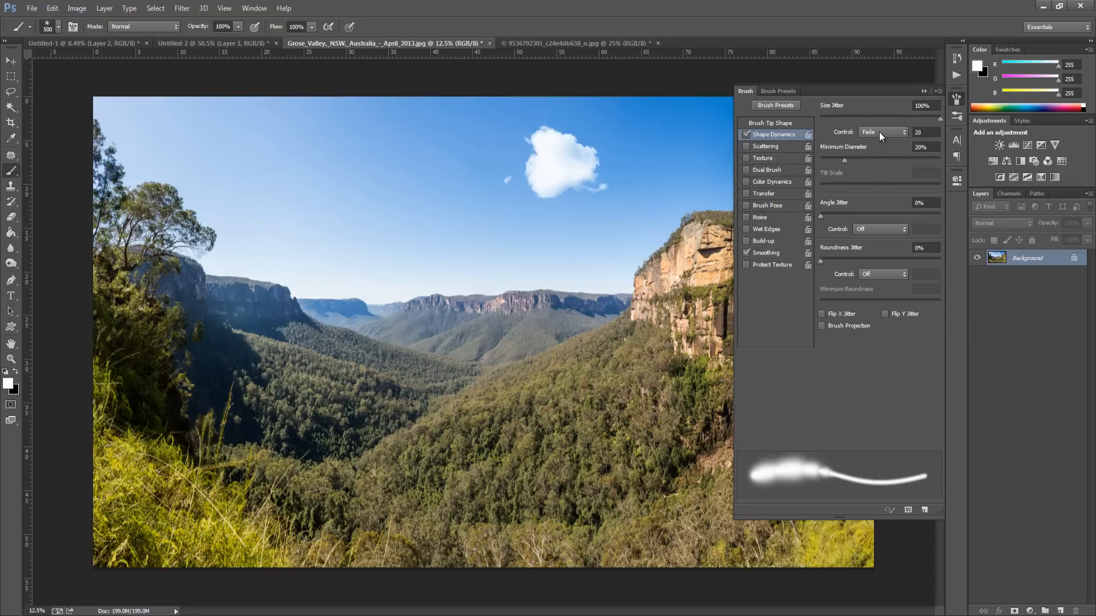
pyautogui.moveTo(935, 128)
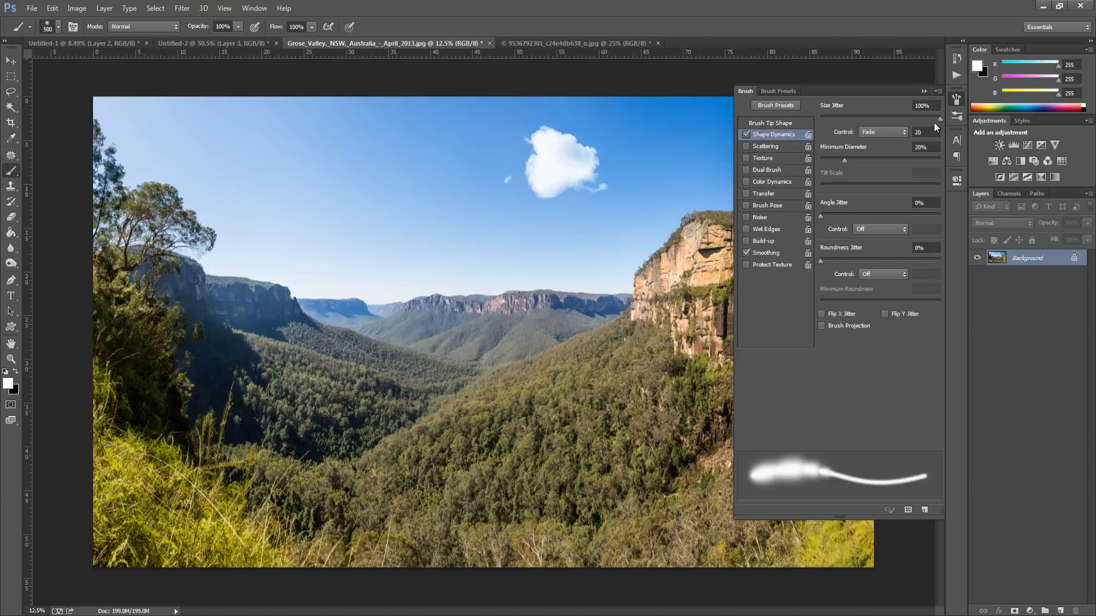
pyautogui.moveTo(915, 163)
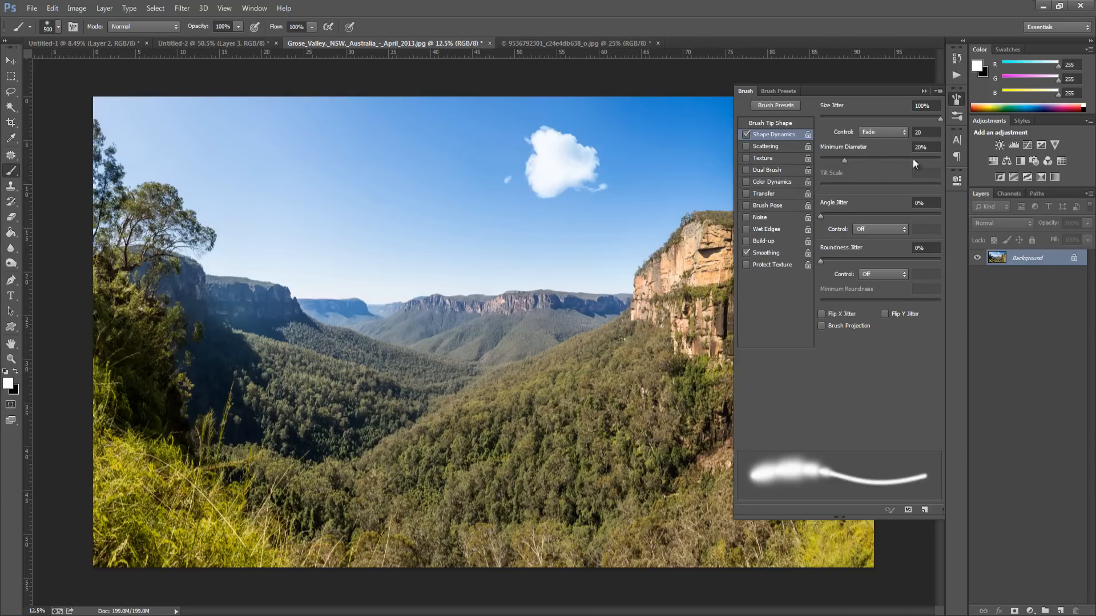
pyautogui.moveTo(931, 162)
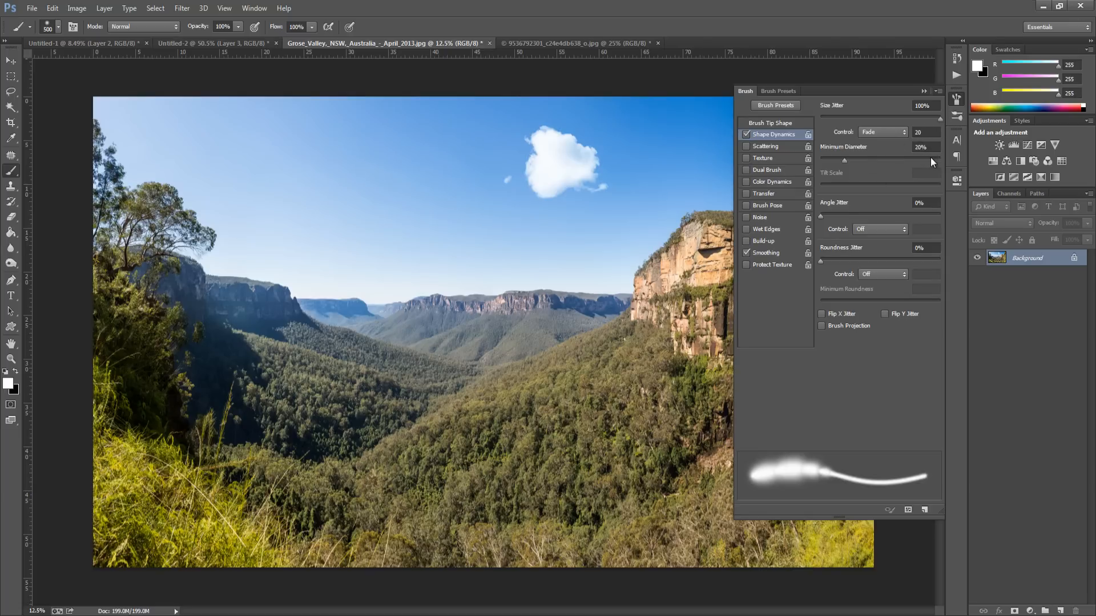
pyautogui.moveTo(812, 157)
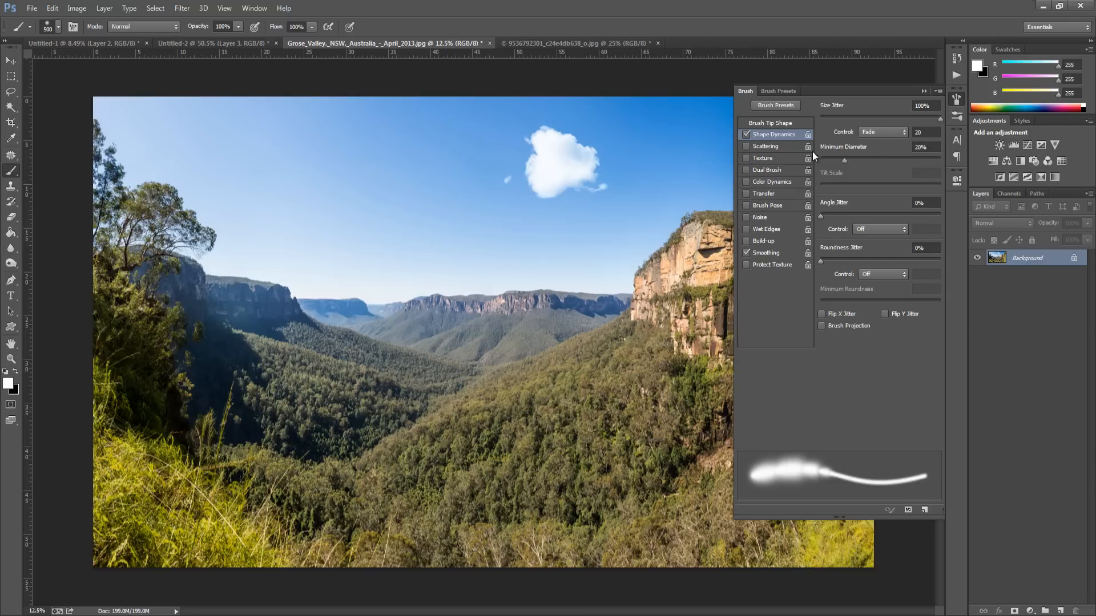
pyautogui.moveTo(817, 152)
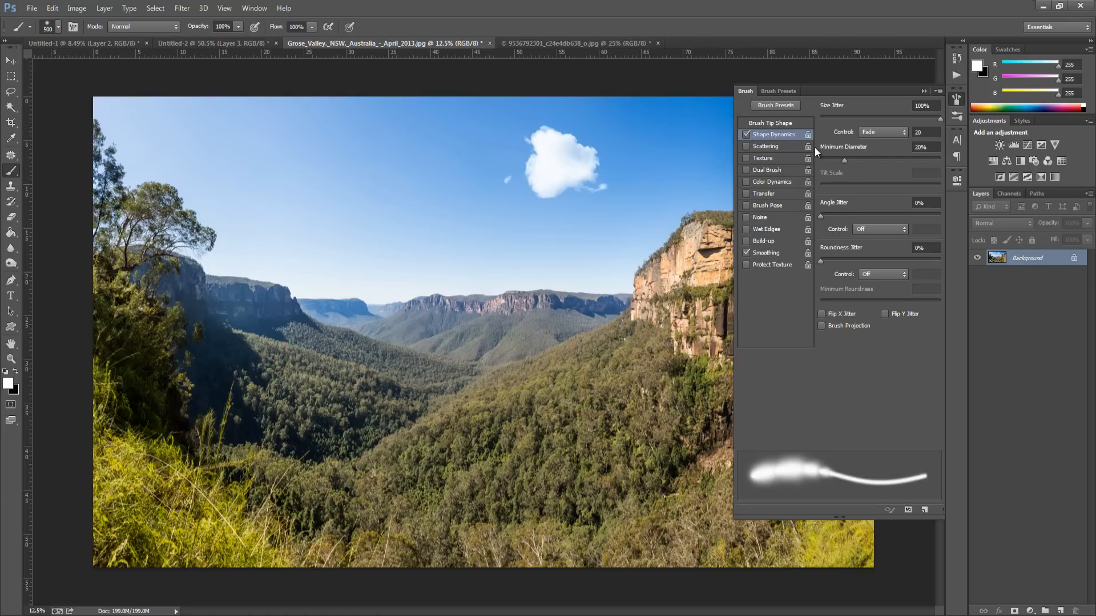
pyautogui.moveTo(820, 182)
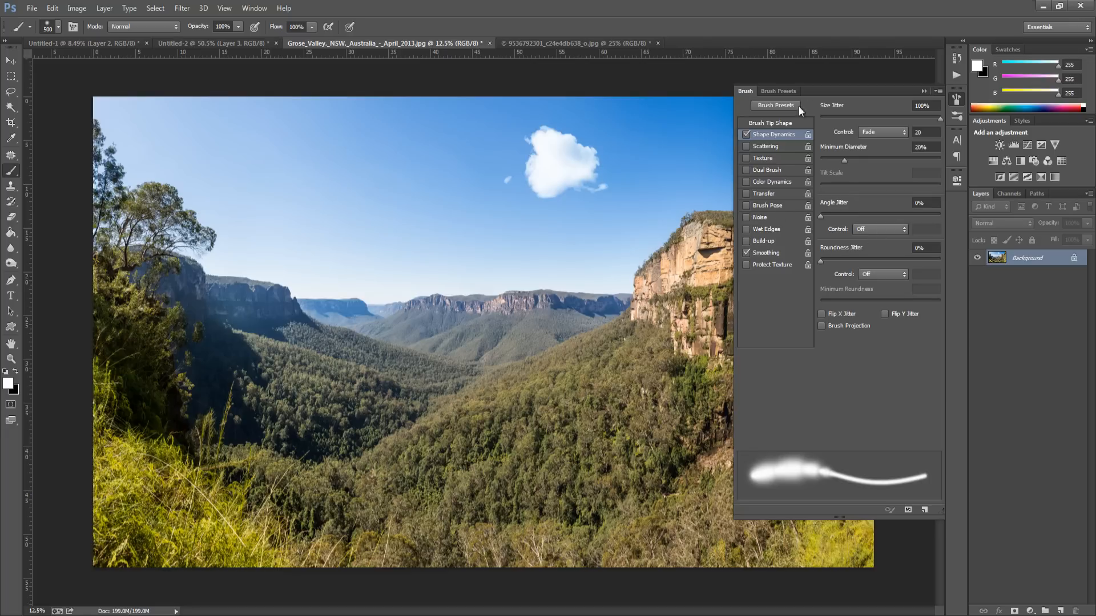
pyautogui.moveTo(767, 147)
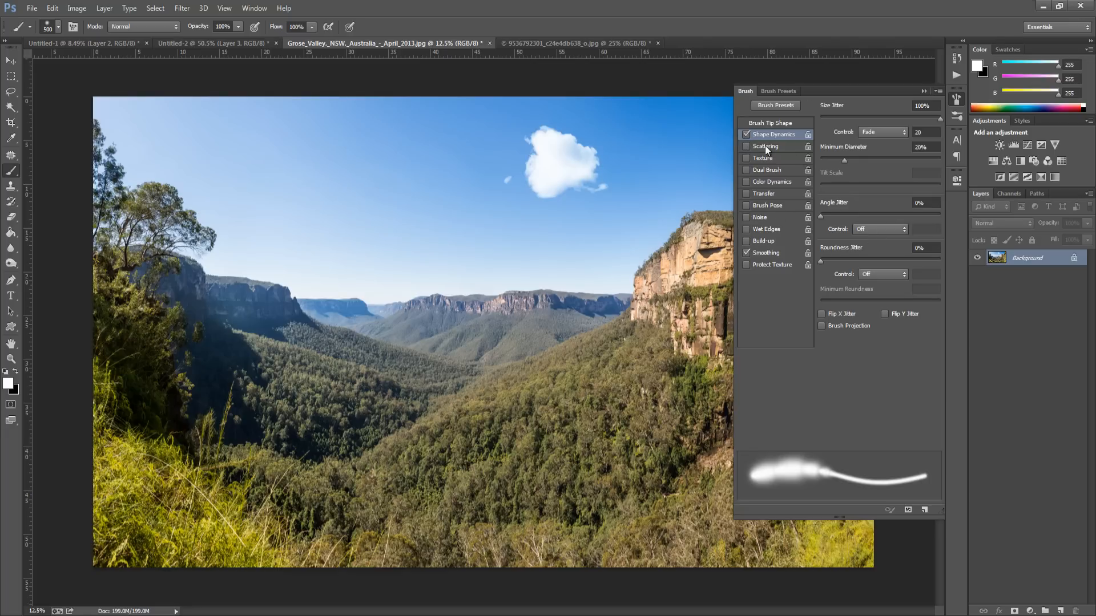
# Step: Enable Scattering across both axes at 120% with count 10 and 100% count jitter
pyautogui.click(765, 146)
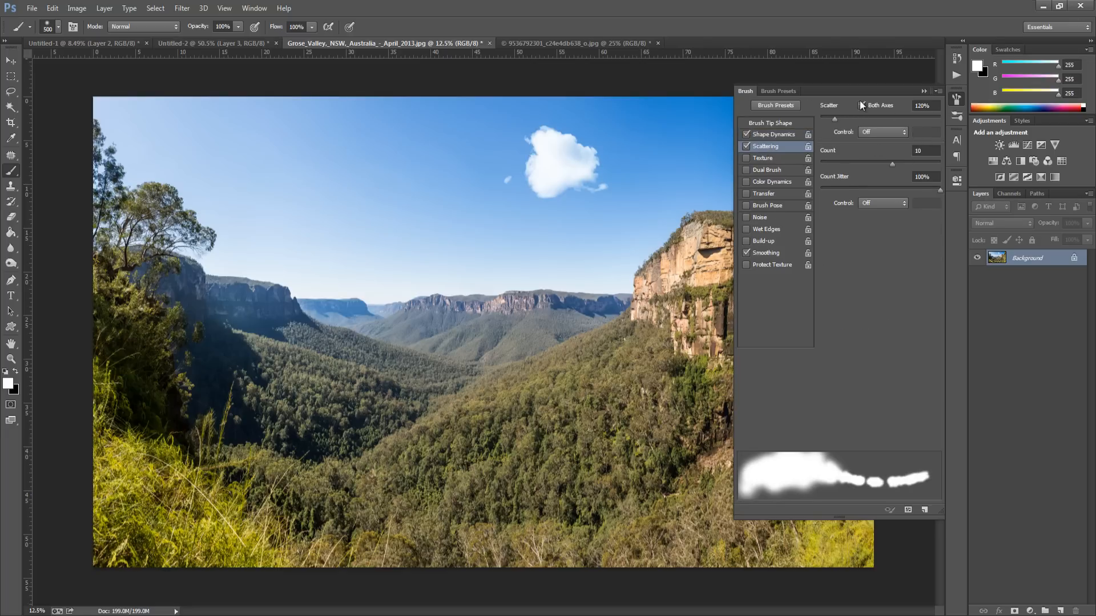
pyautogui.click(862, 105)
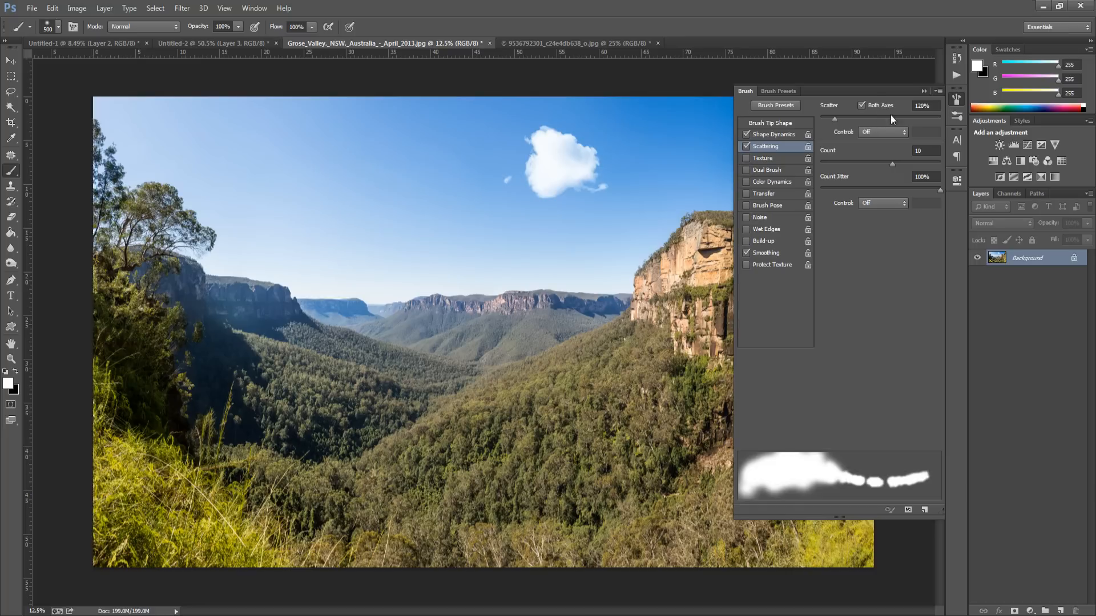
pyautogui.moveTo(888, 108)
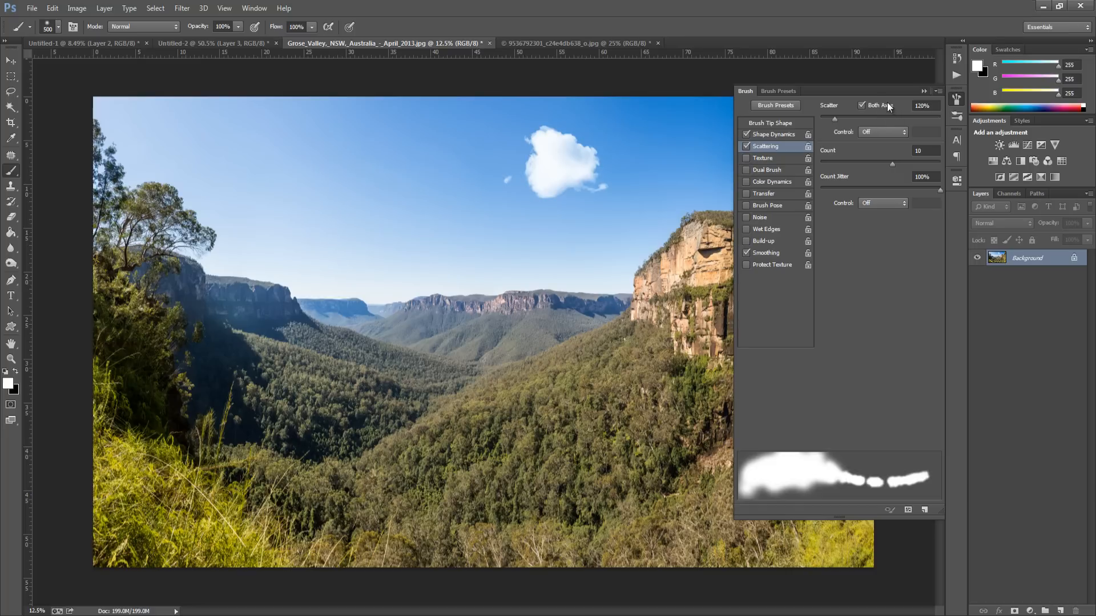
pyautogui.moveTo(870, 131)
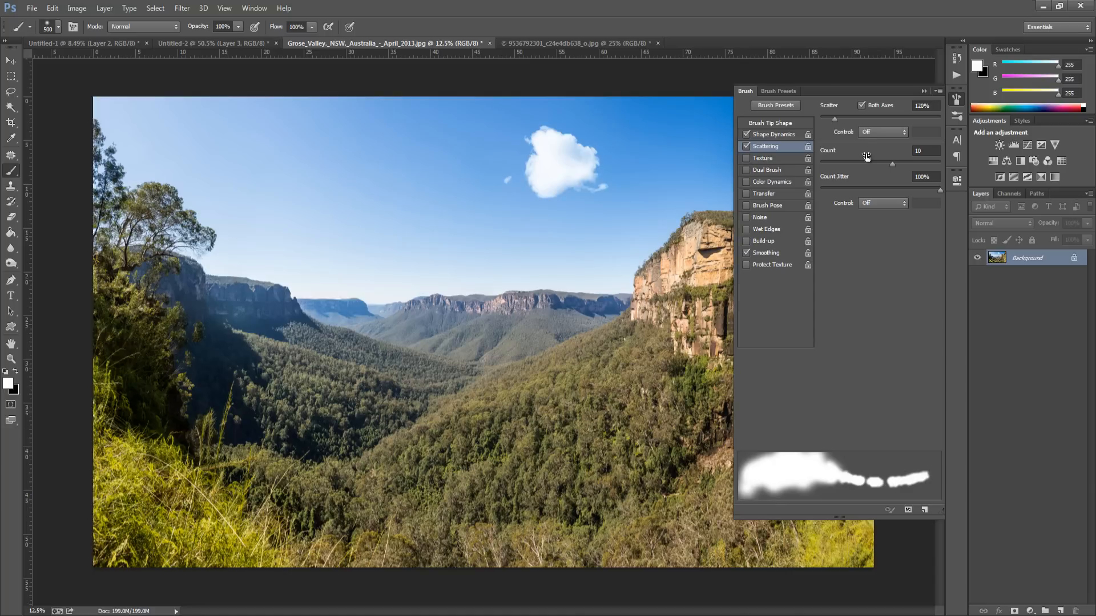
pyautogui.moveTo(852, 177)
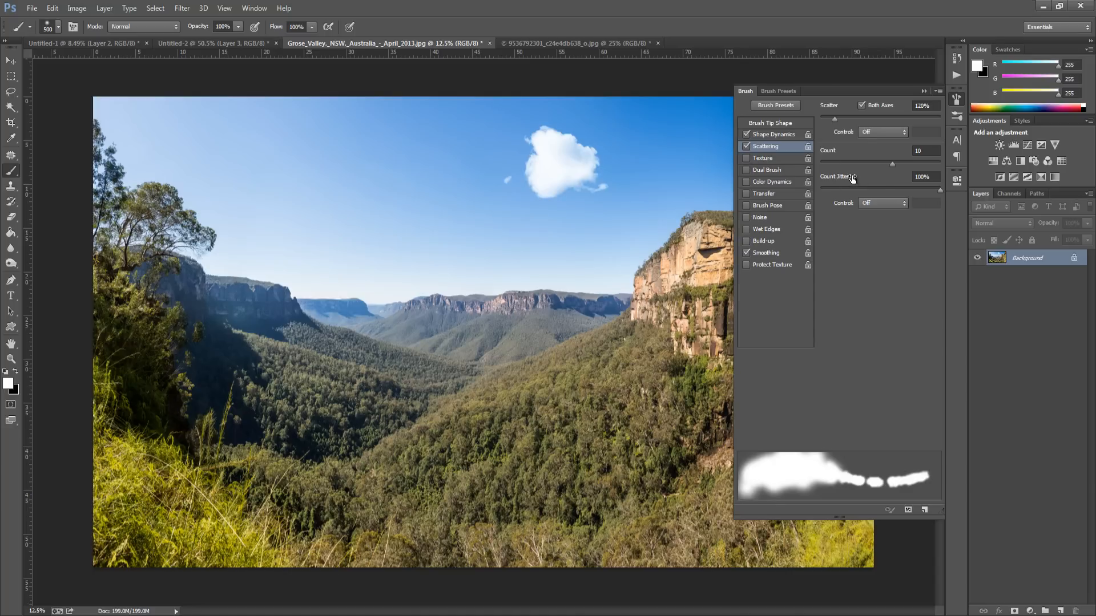
pyautogui.moveTo(899, 211)
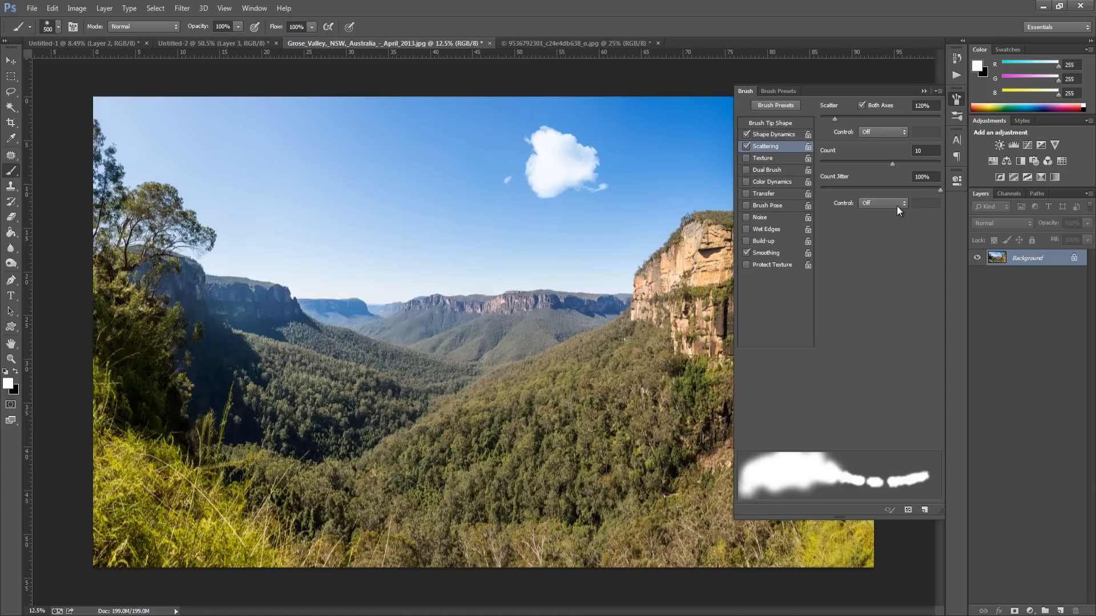
pyautogui.moveTo(787, 207)
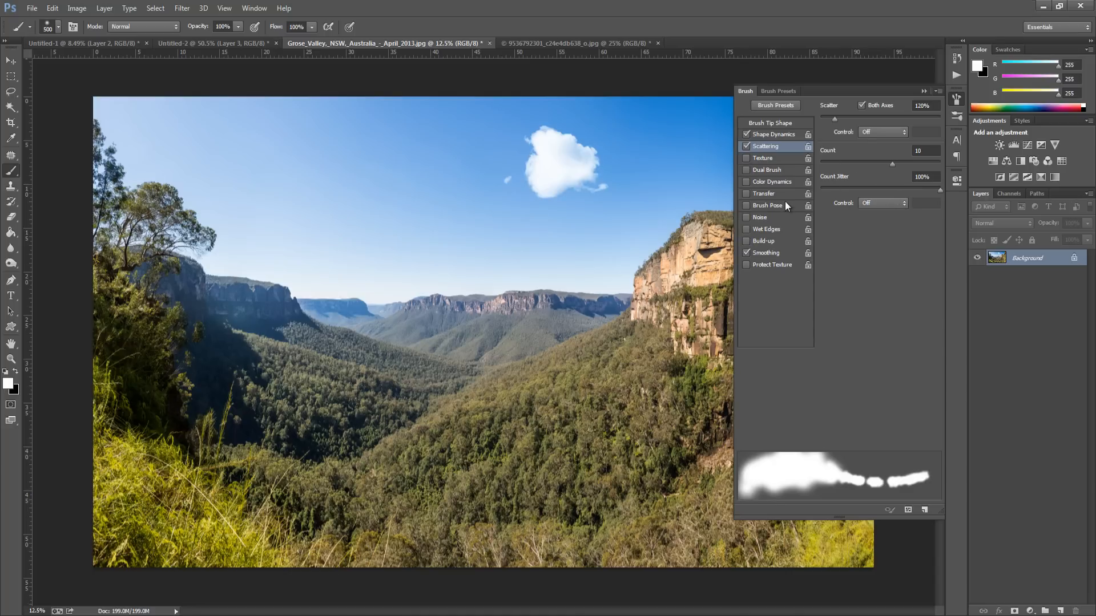
pyautogui.moveTo(785, 166)
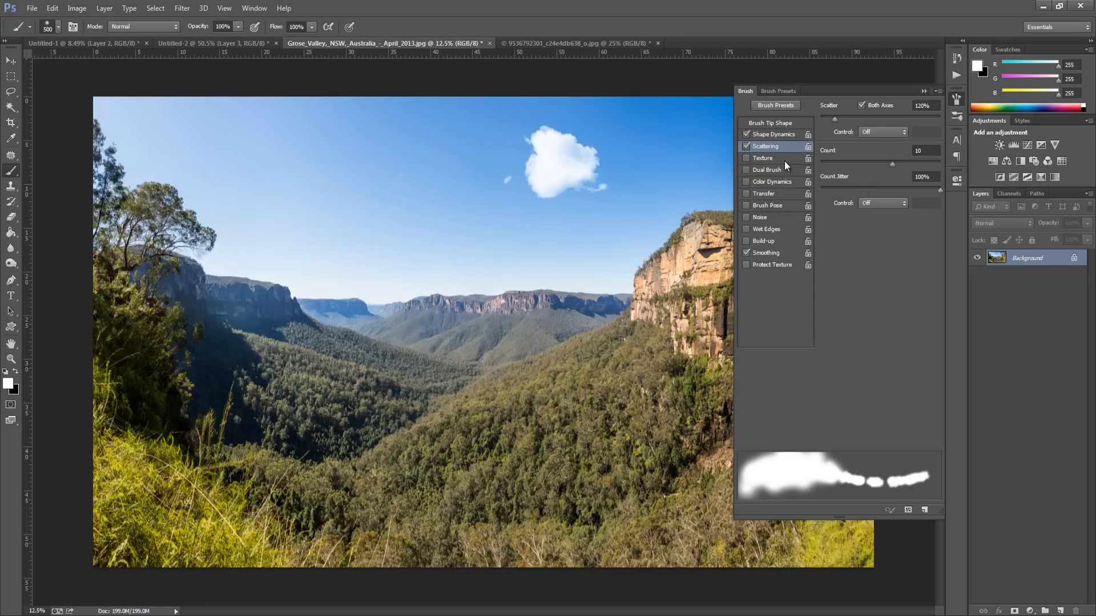
# Step: Enable Texture and pick the Clouds pattern for the brush
pyautogui.click(764, 158)
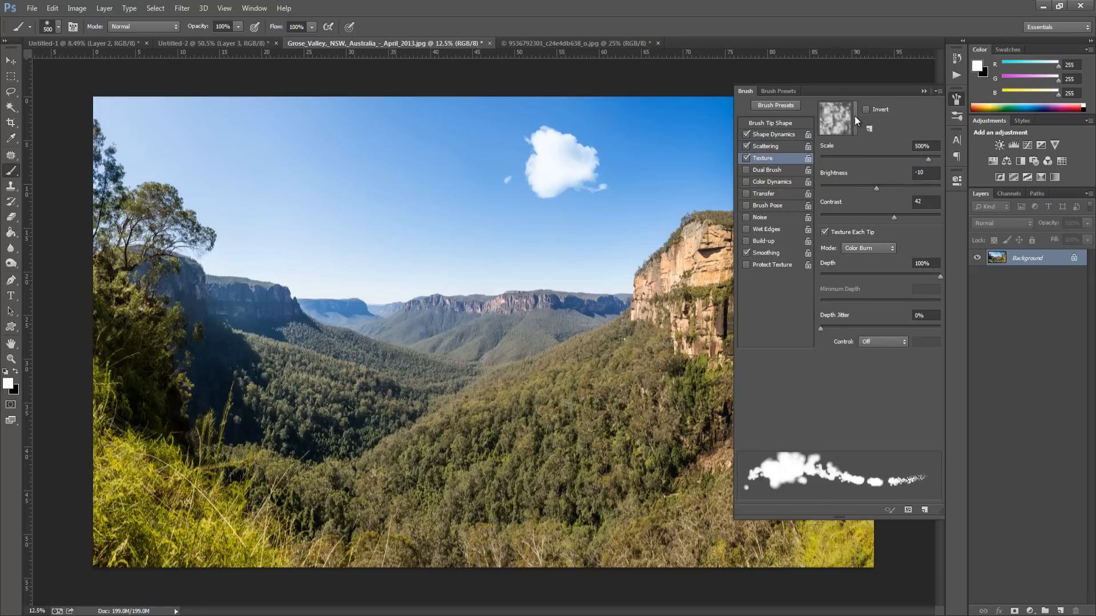
pyautogui.click(835, 115)
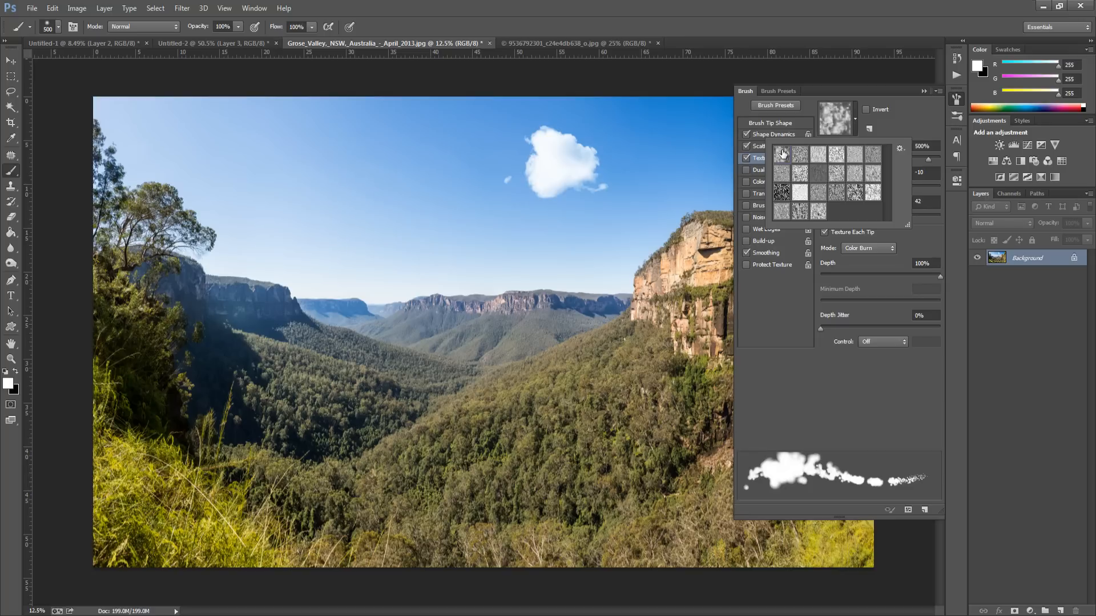
pyautogui.moveTo(783, 155)
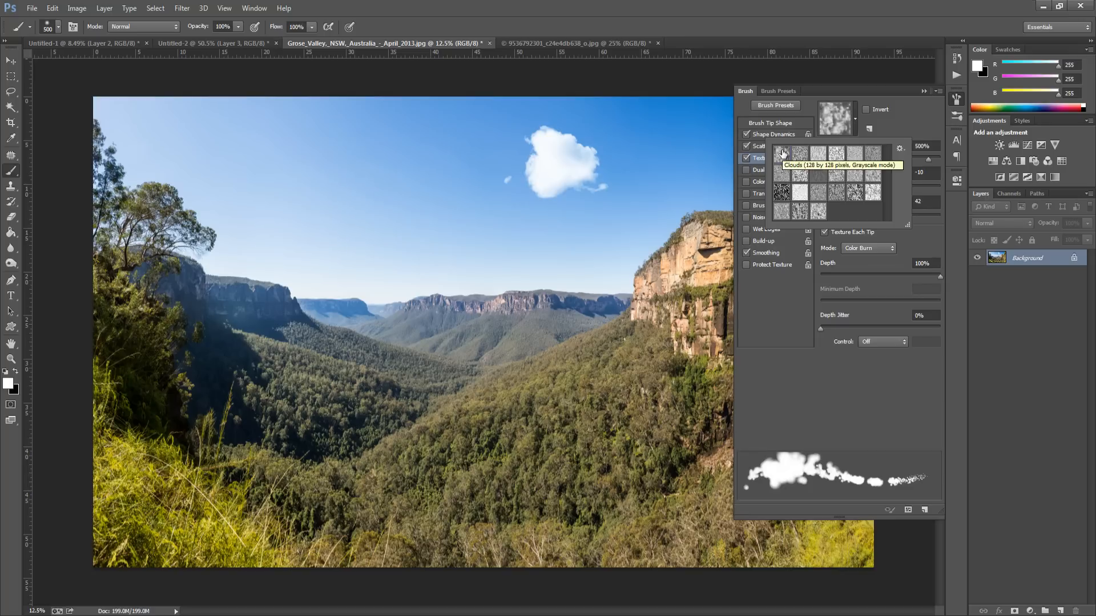
pyautogui.moveTo(783, 152)
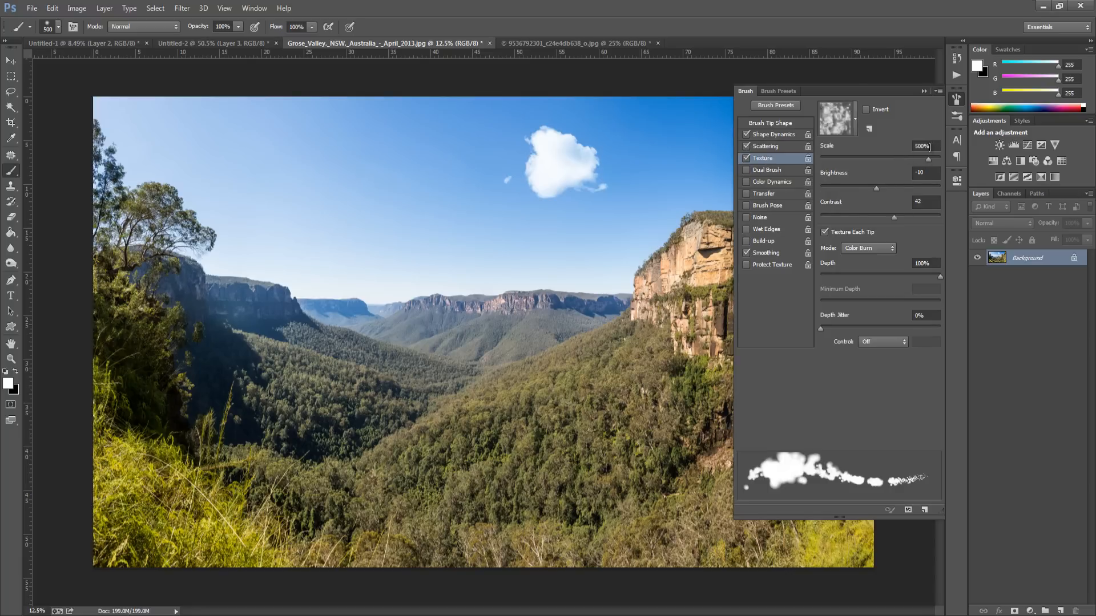
pyautogui.moveTo(869, 185)
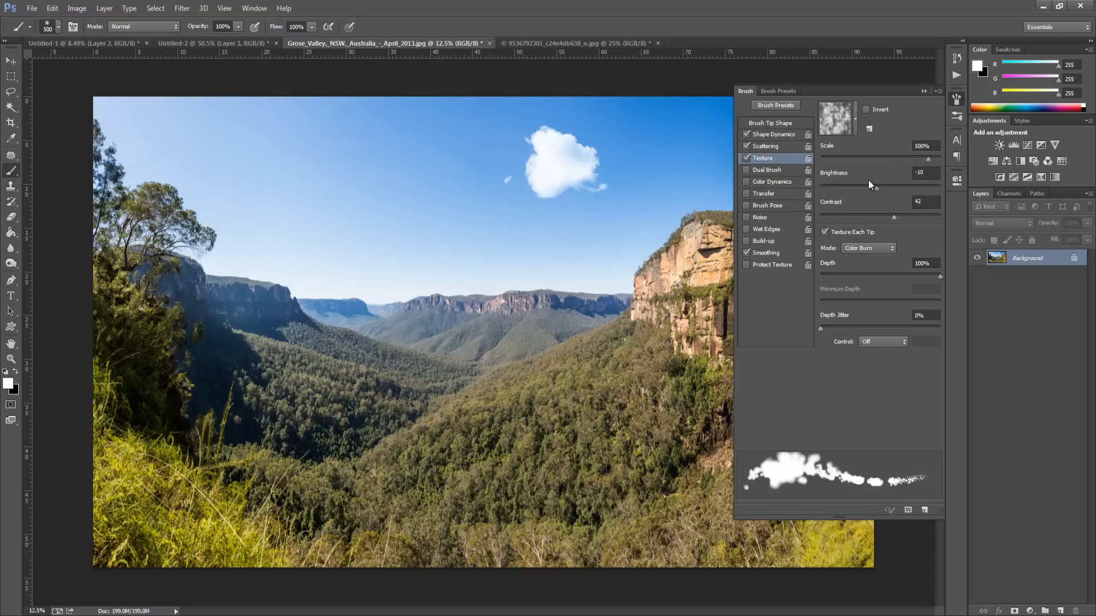
pyautogui.moveTo(863, 215)
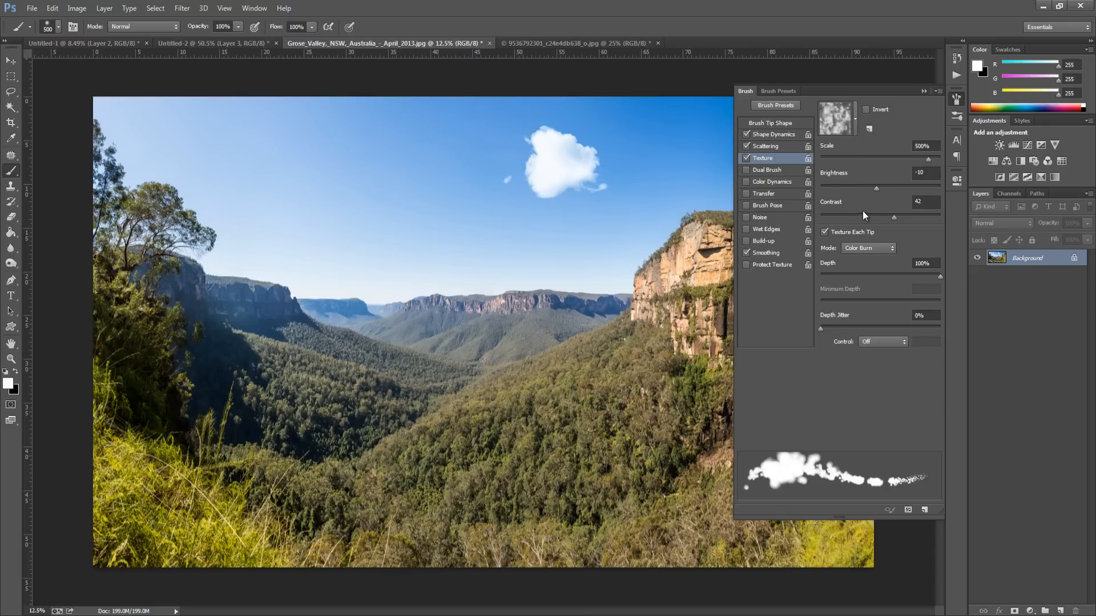
pyautogui.moveTo(864, 235)
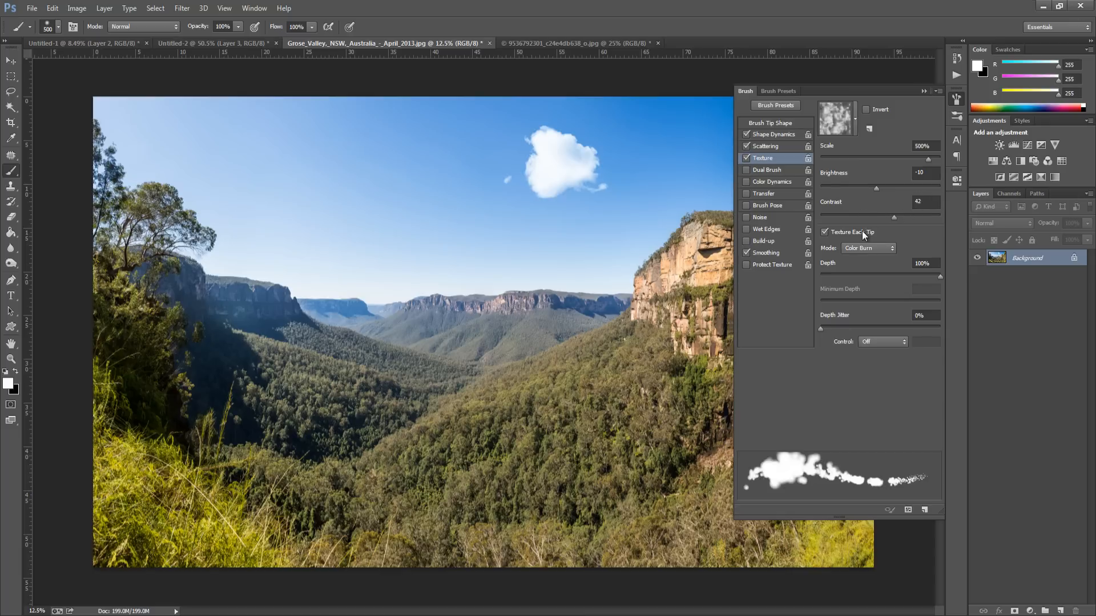
pyautogui.moveTo(841, 235)
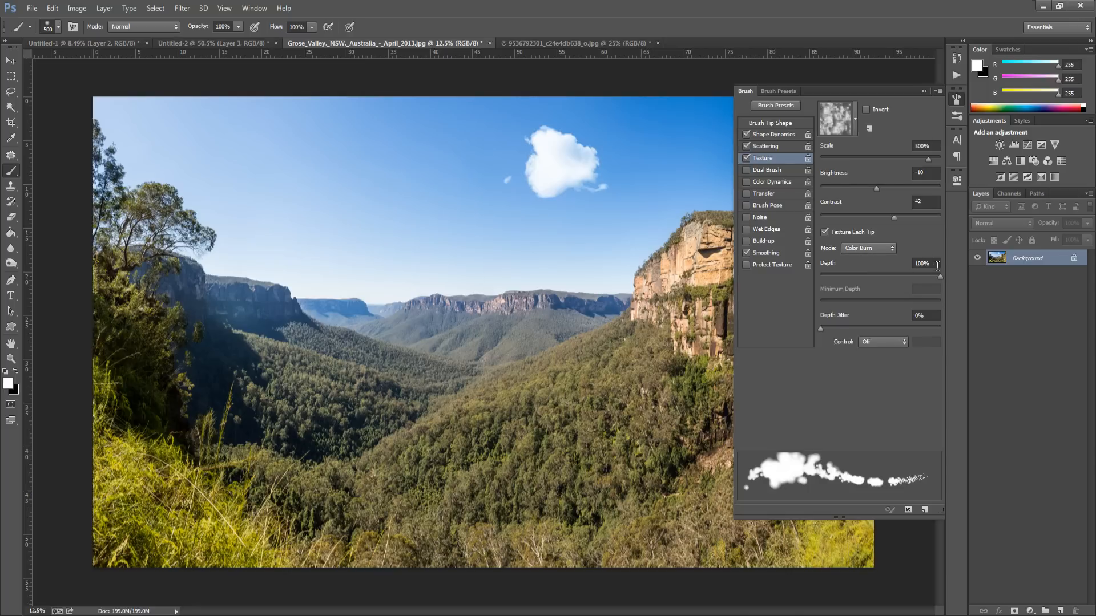
pyautogui.moveTo(886, 291)
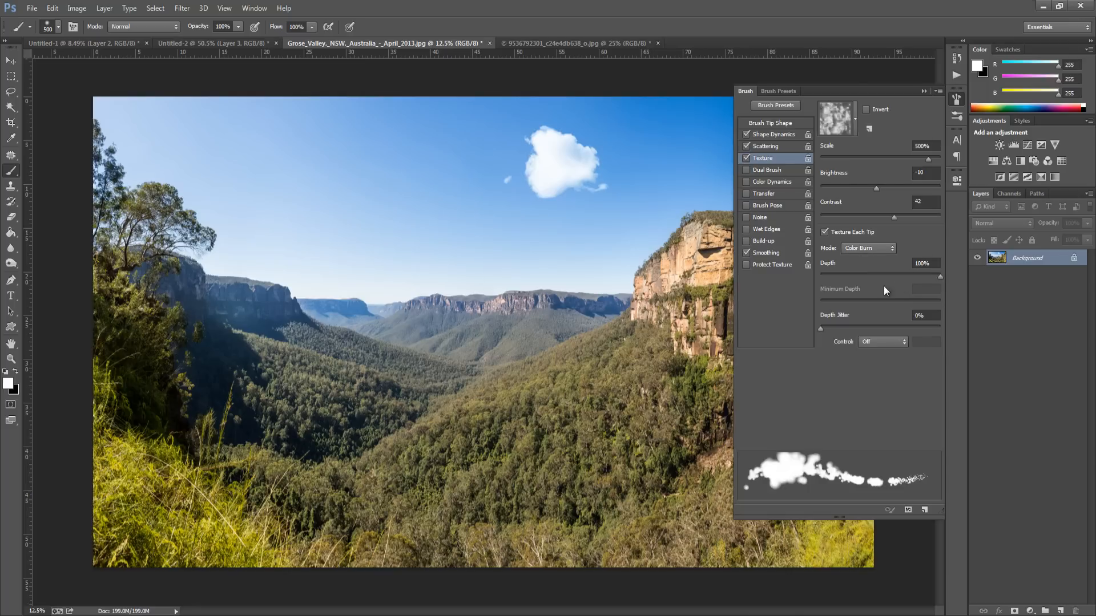
pyautogui.moveTo(923, 335)
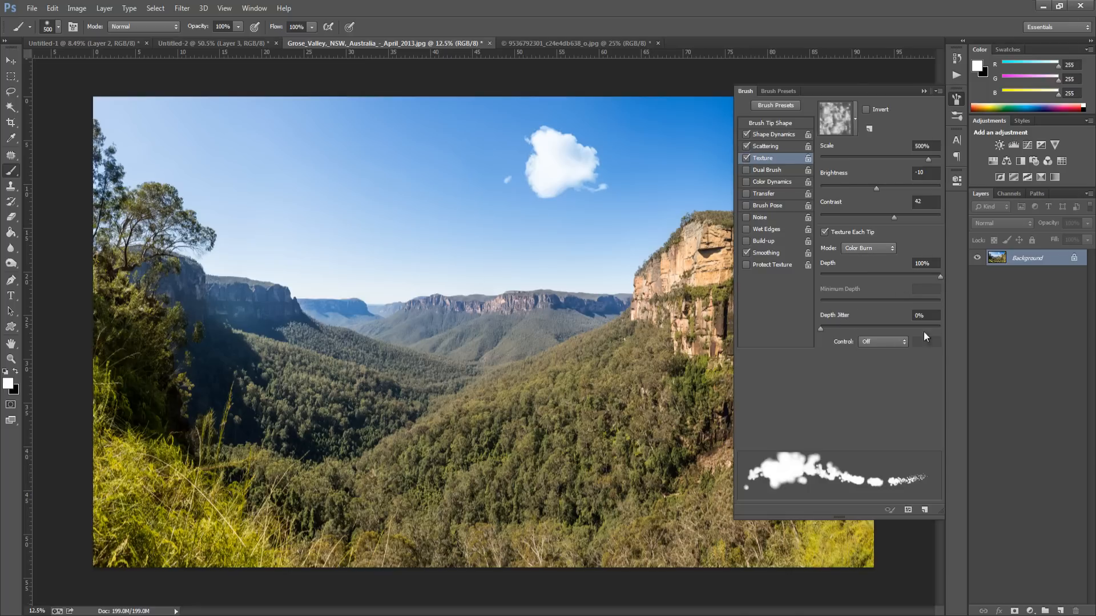
pyautogui.moveTo(889, 340)
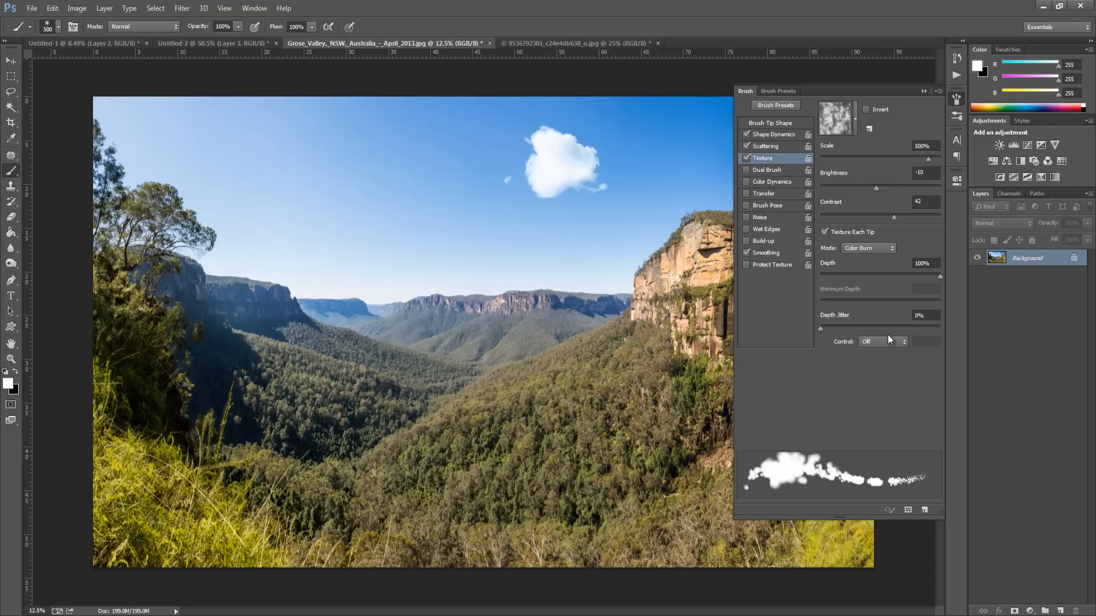
pyautogui.moveTo(790, 100)
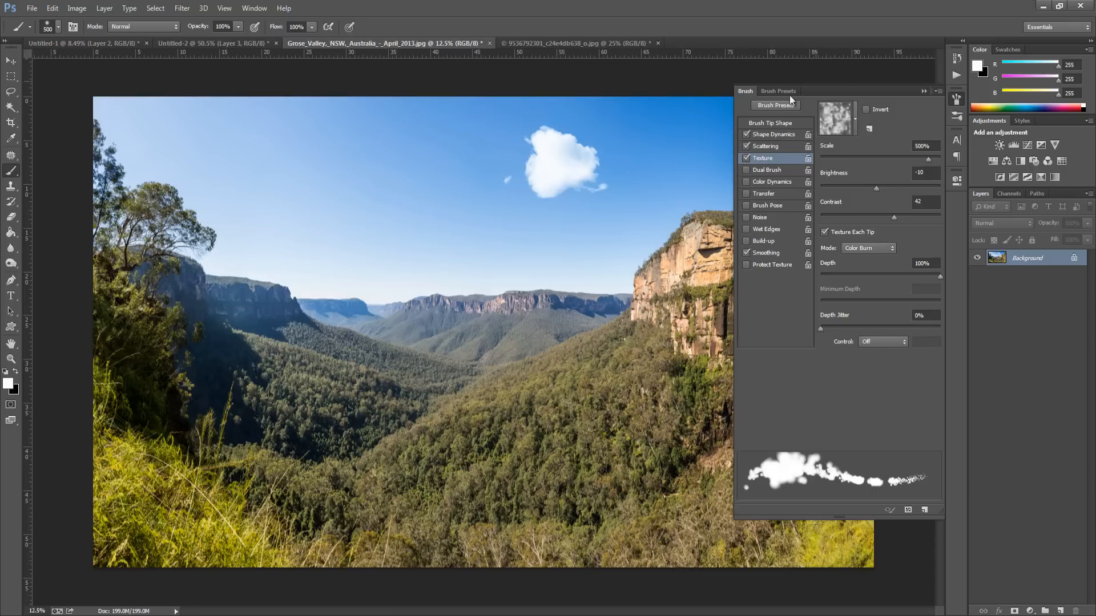
pyautogui.moveTo(781, 198)
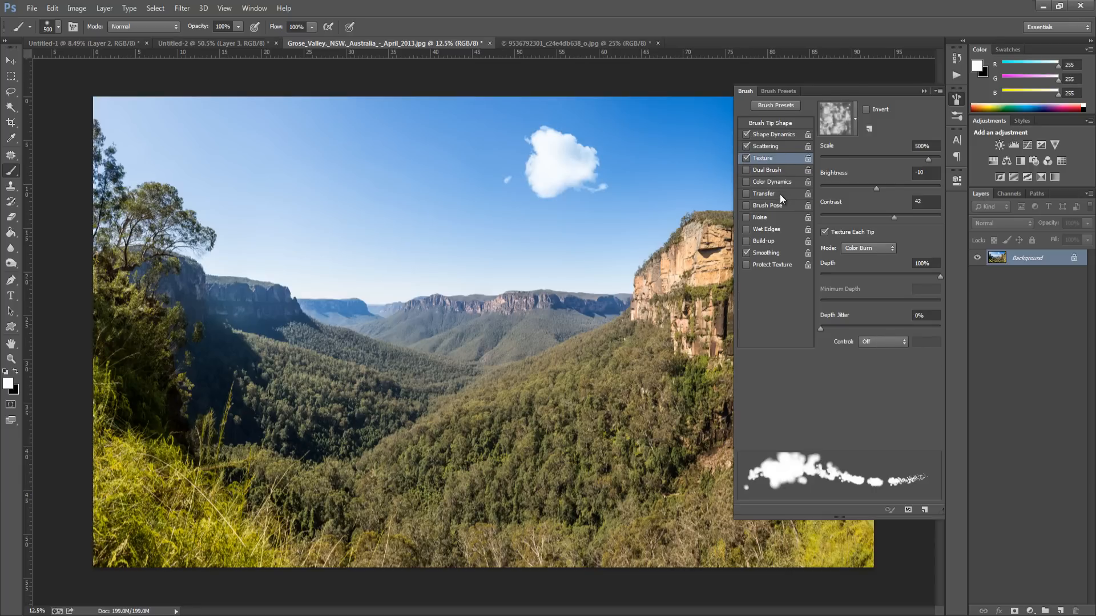
pyautogui.click(764, 194)
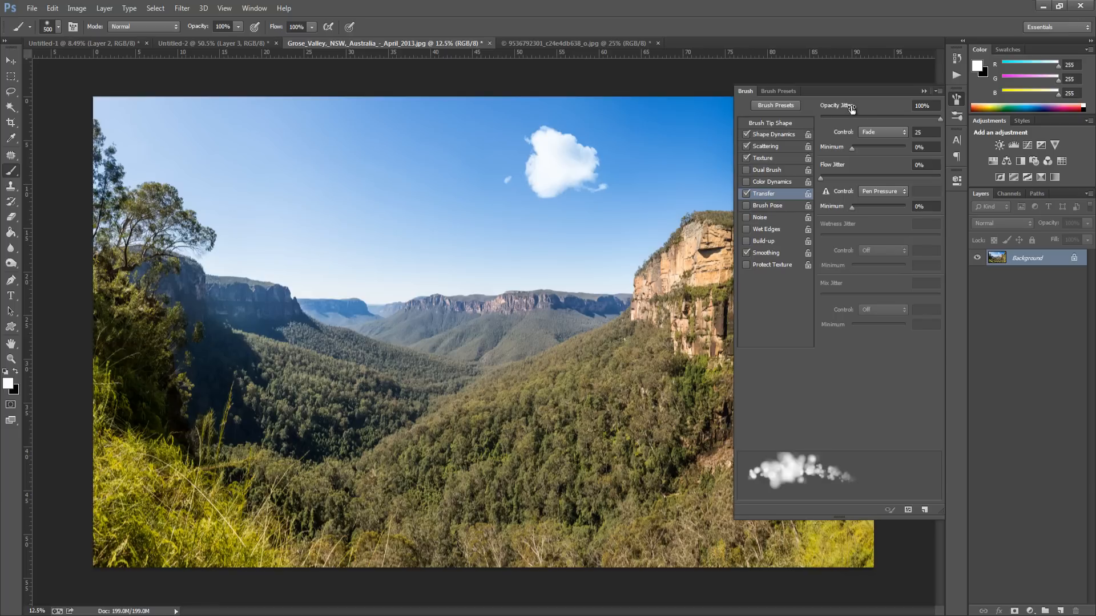
pyautogui.moveTo(885, 128)
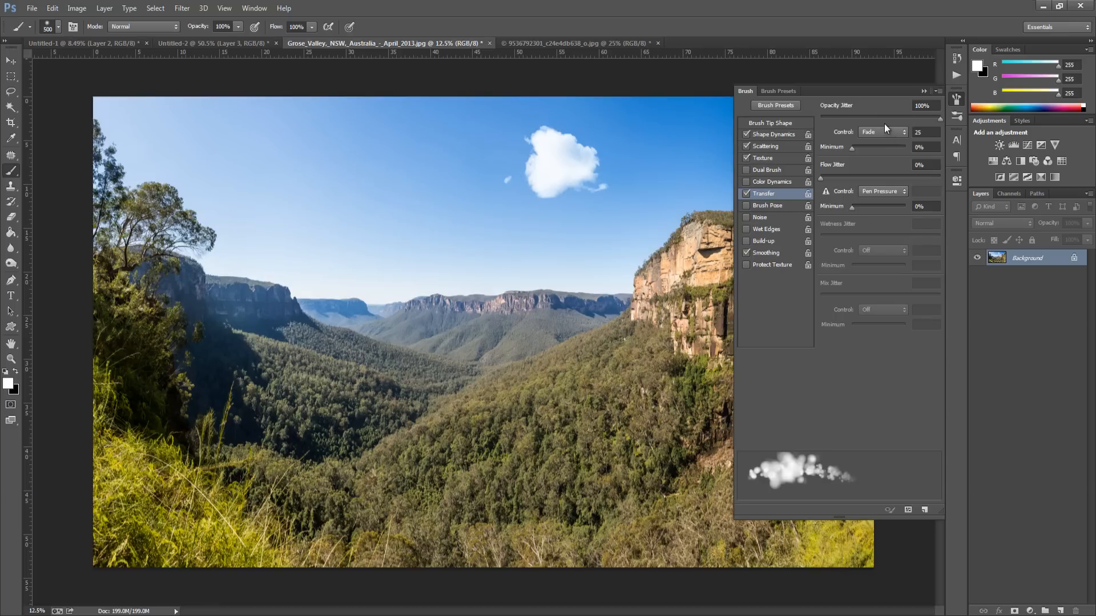
pyautogui.moveTo(887, 132)
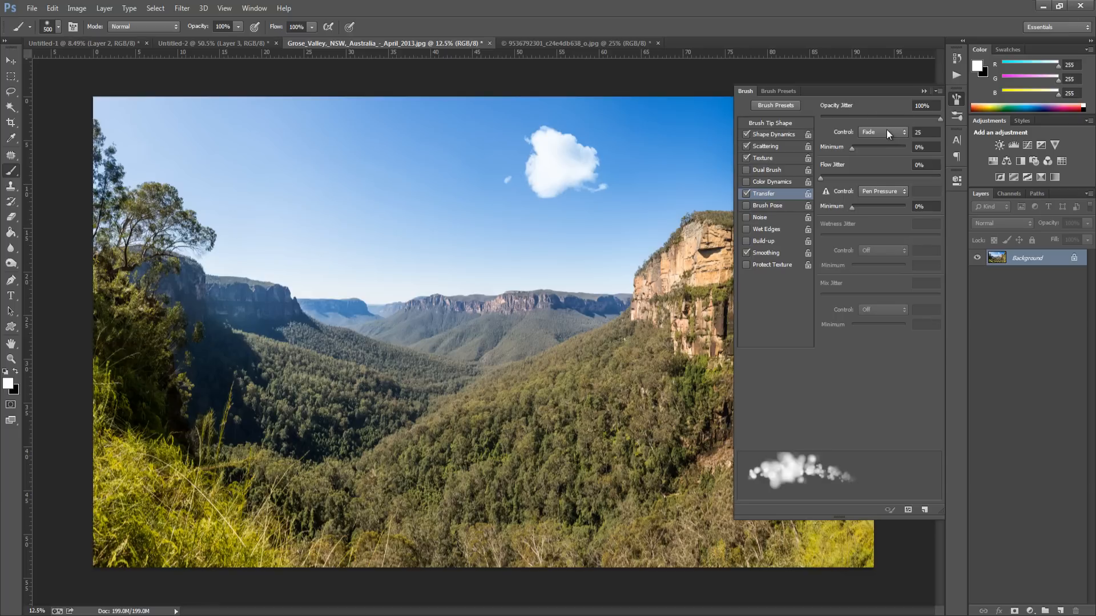
pyautogui.moveTo(920, 133)
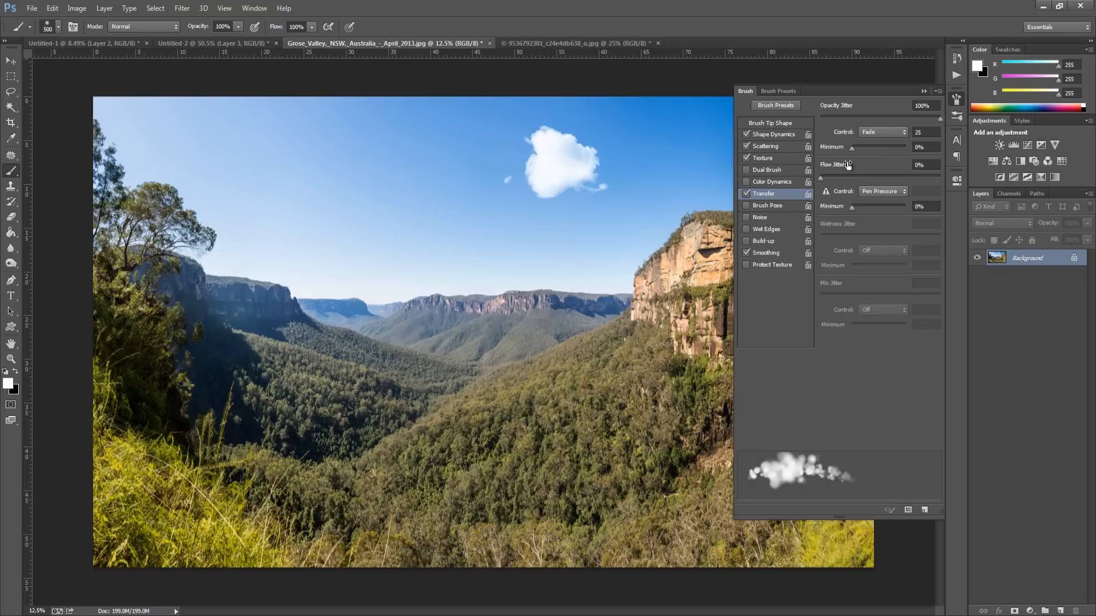
pyautogui.moveTo(929, 164)
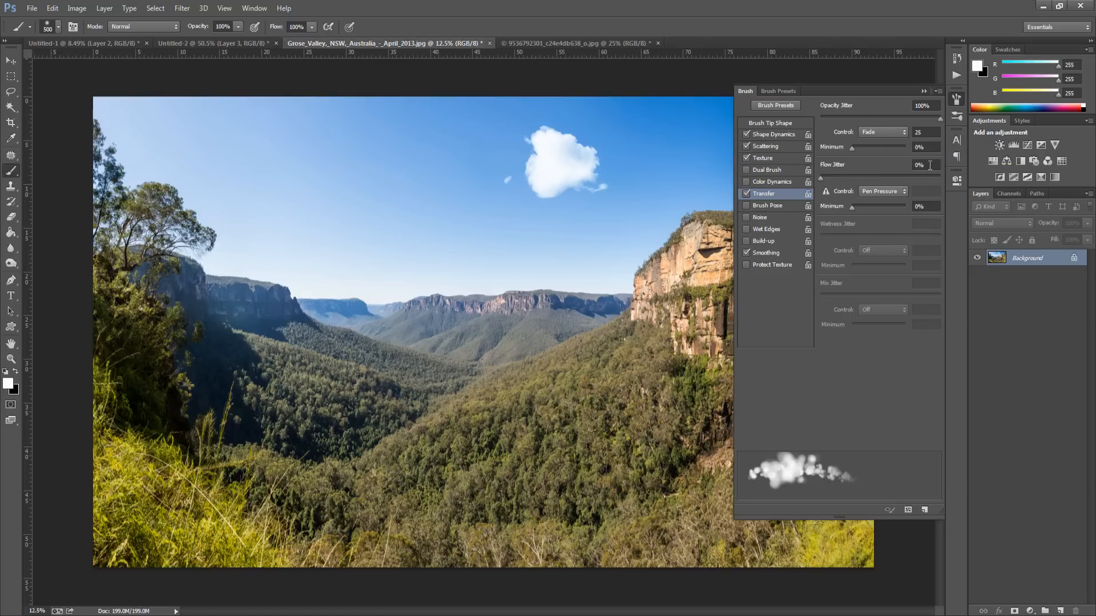
pyautogui.moveTo(889, 197)
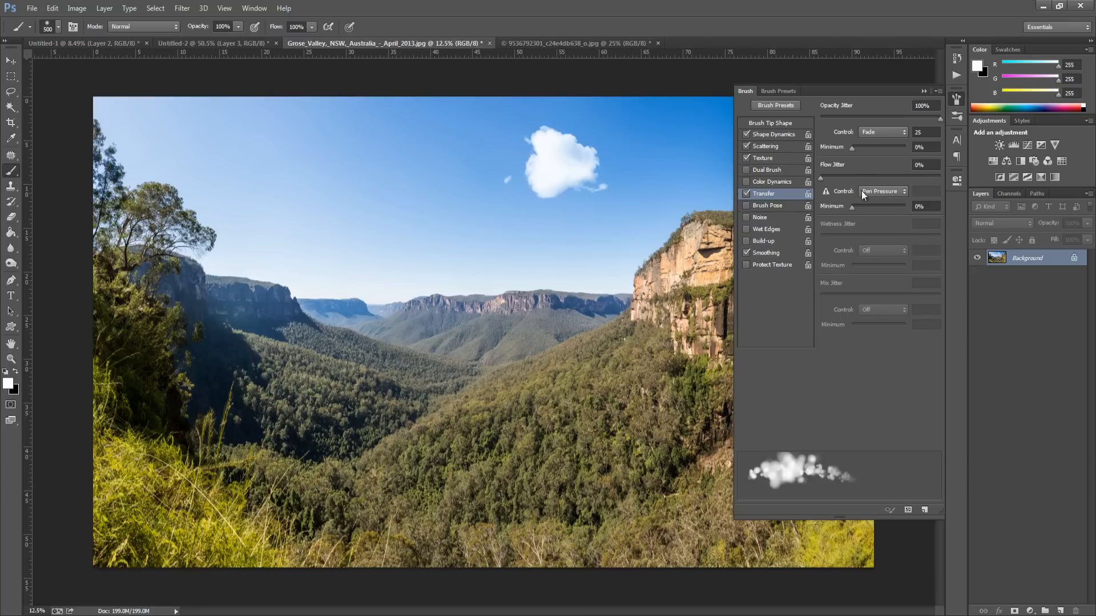
pyautogui.moveTo(870, 195)
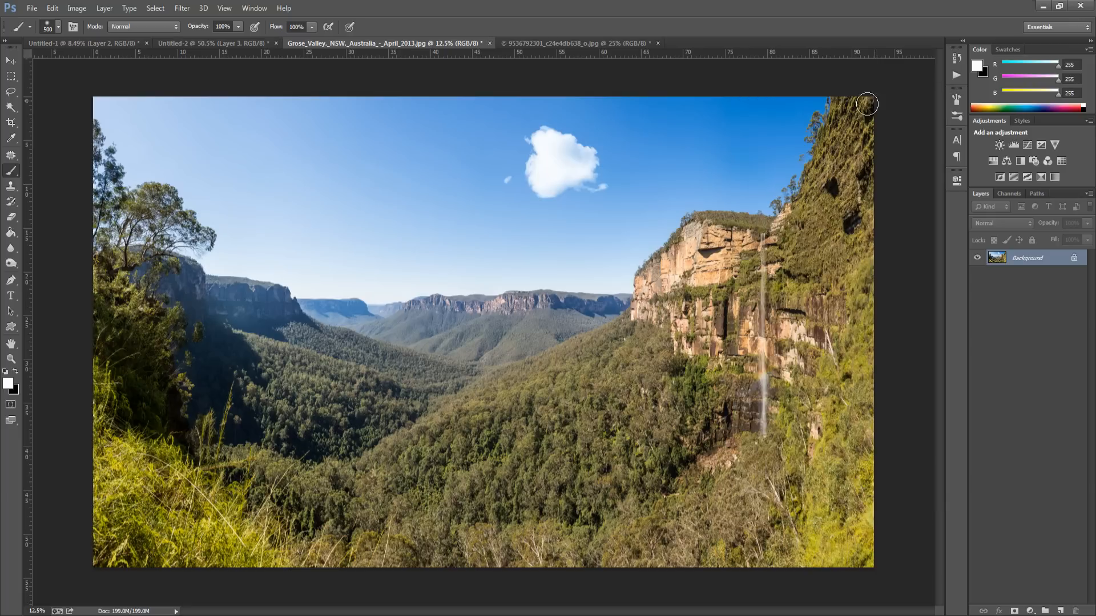
pyautogui.moveTo(550, 114)
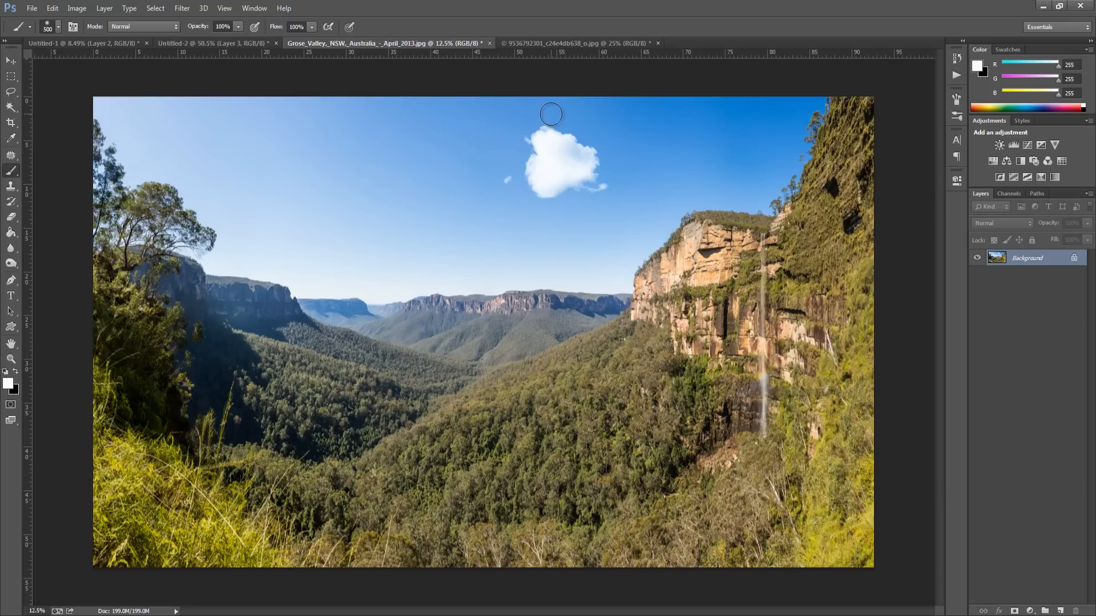
pyautogui.moveTo(33, 375)
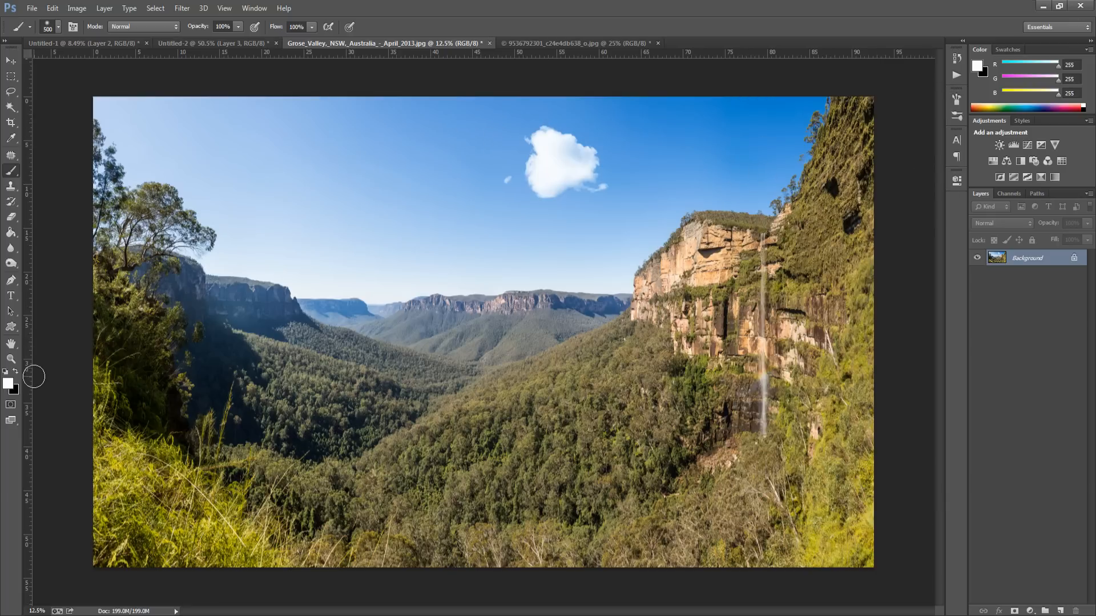
pyautogui.moveTo(28, 388)
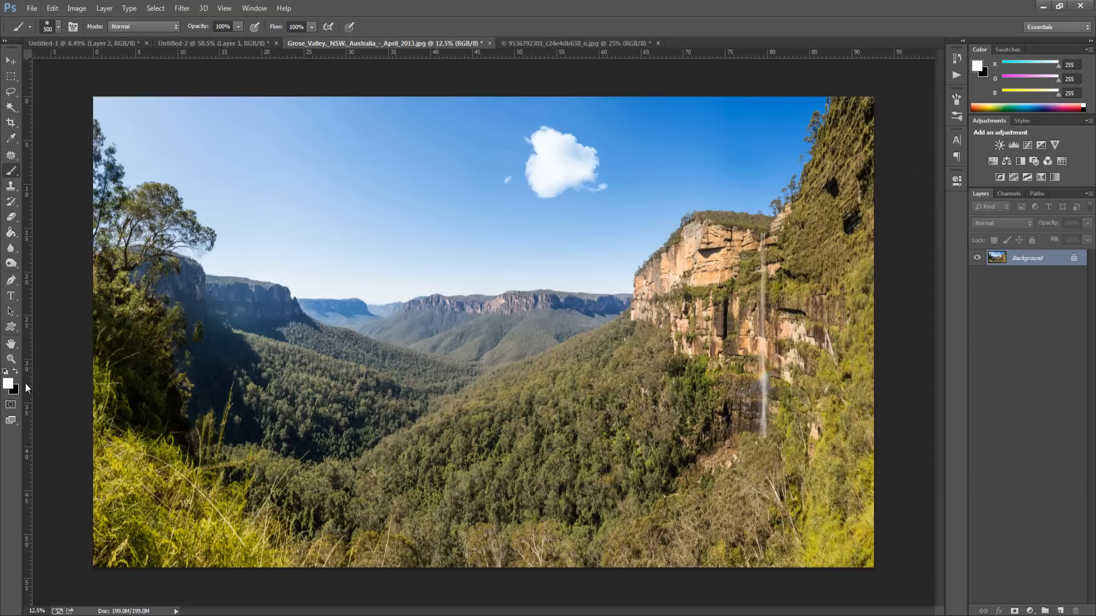
pyautogui.moveTo(979, 570)
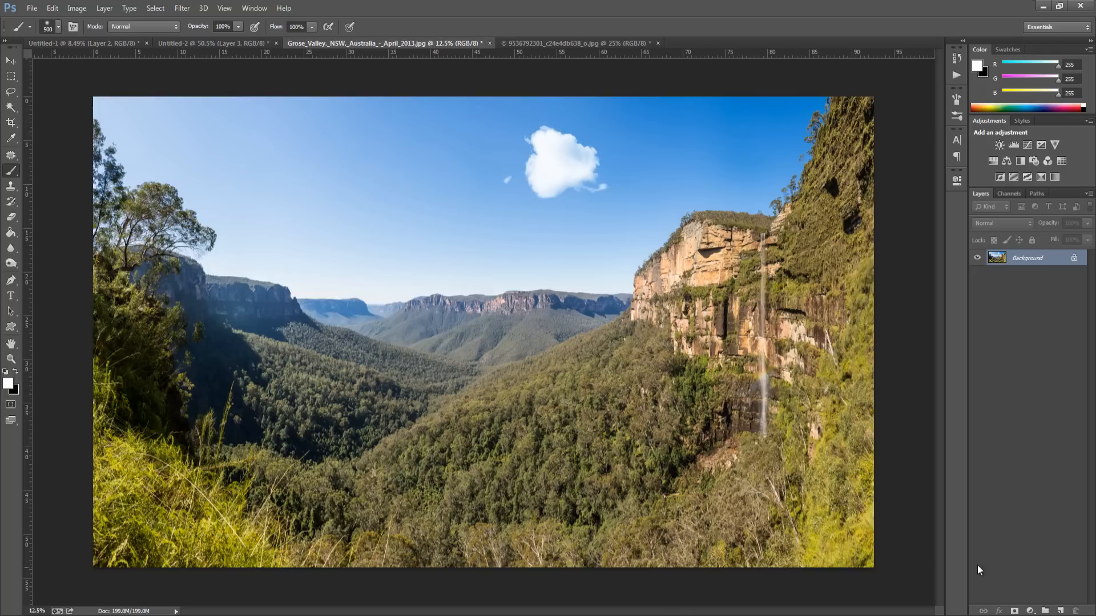
# Step: Add a new empty Layer 1 above the landscape background
pyautogui.click(1052, 609)
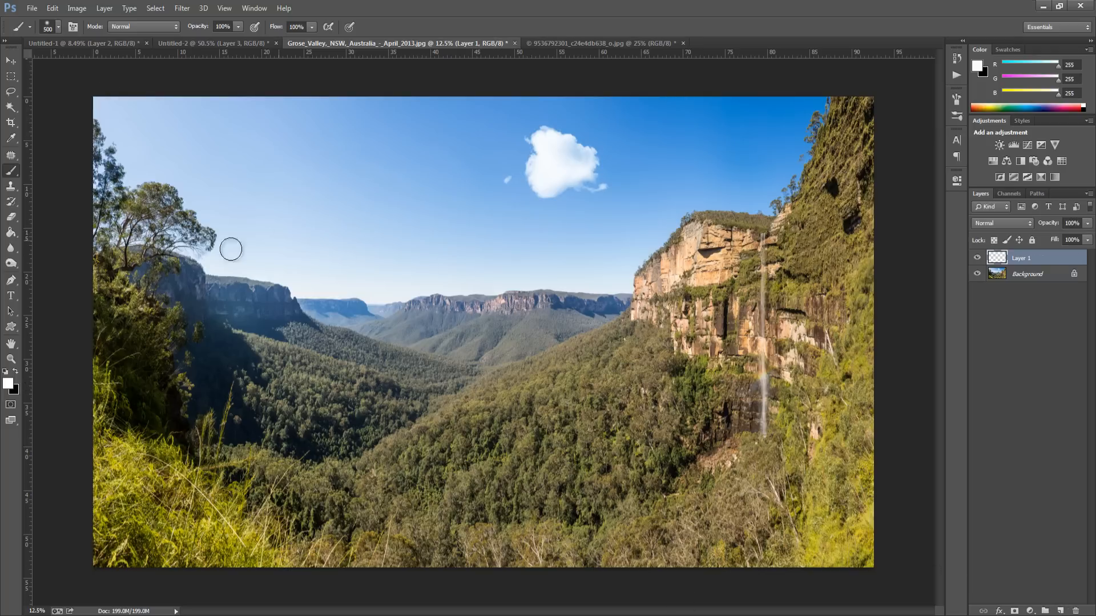
pyautogui.moveTo(250, 164)
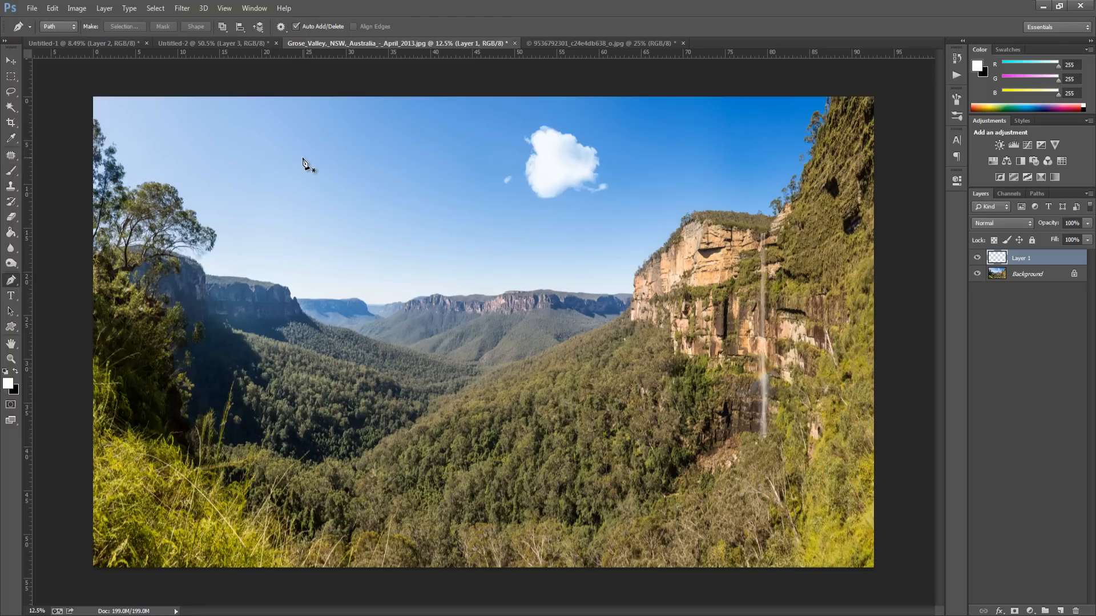
# Step: Return to the Brush tool to continue dabbing white clouds across the upper sky on Layer 1
pyautogui.click(11, 184)
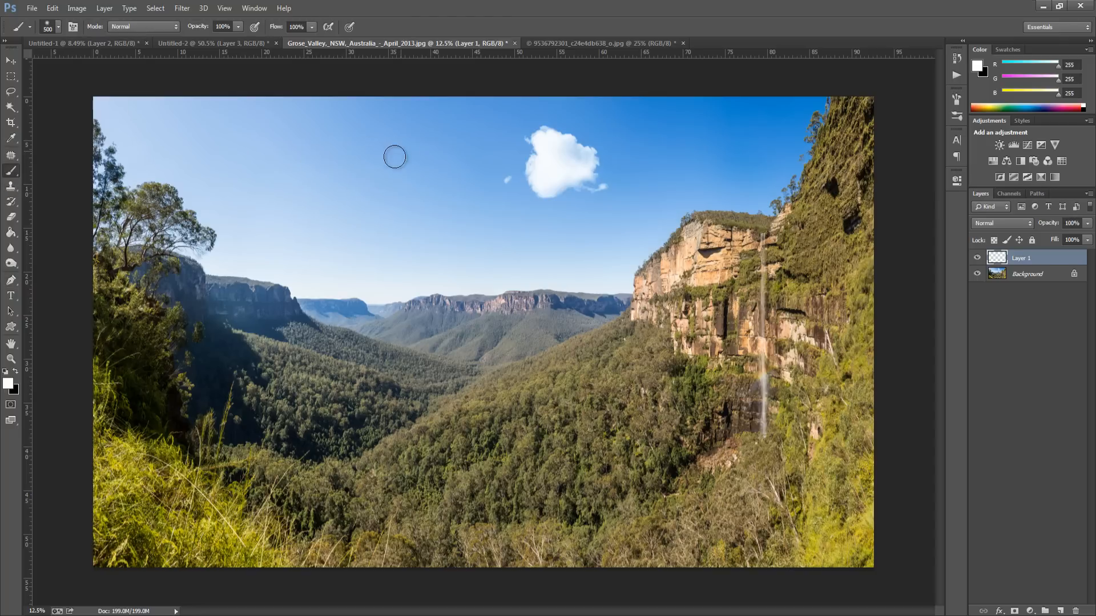
pyautogui.moveTo(313, 161)
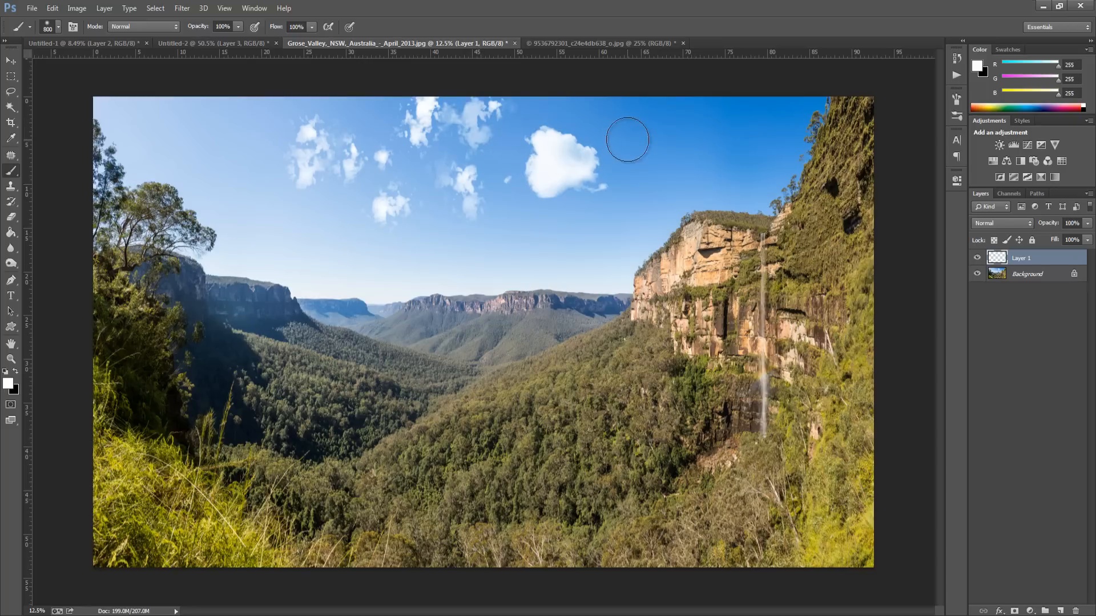
pyautogui.moveTo(370, 117)
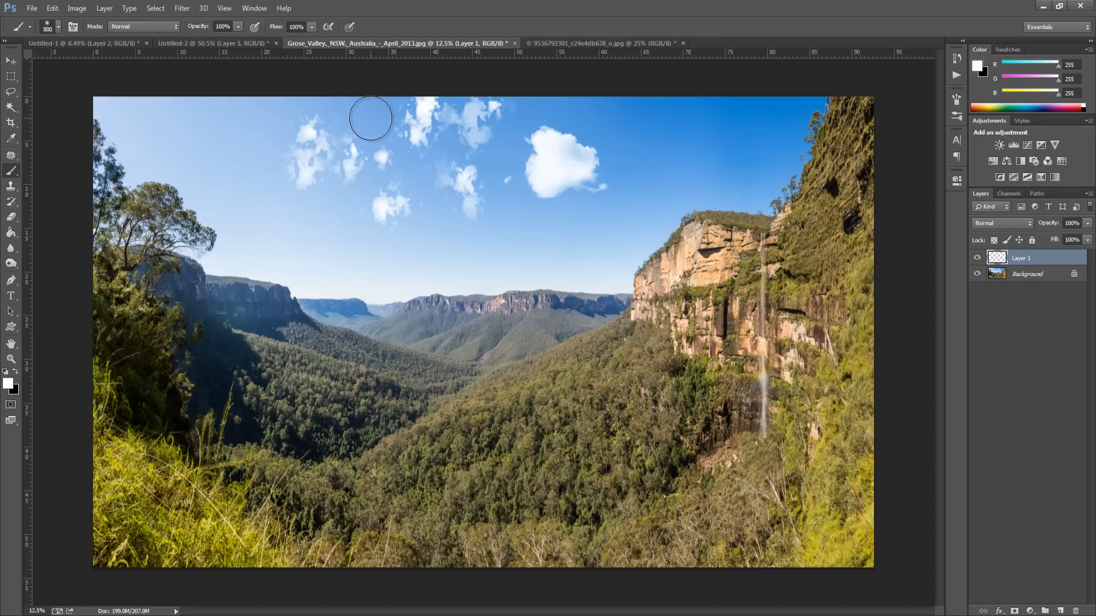
pyautogui.moveTo(364, 117)
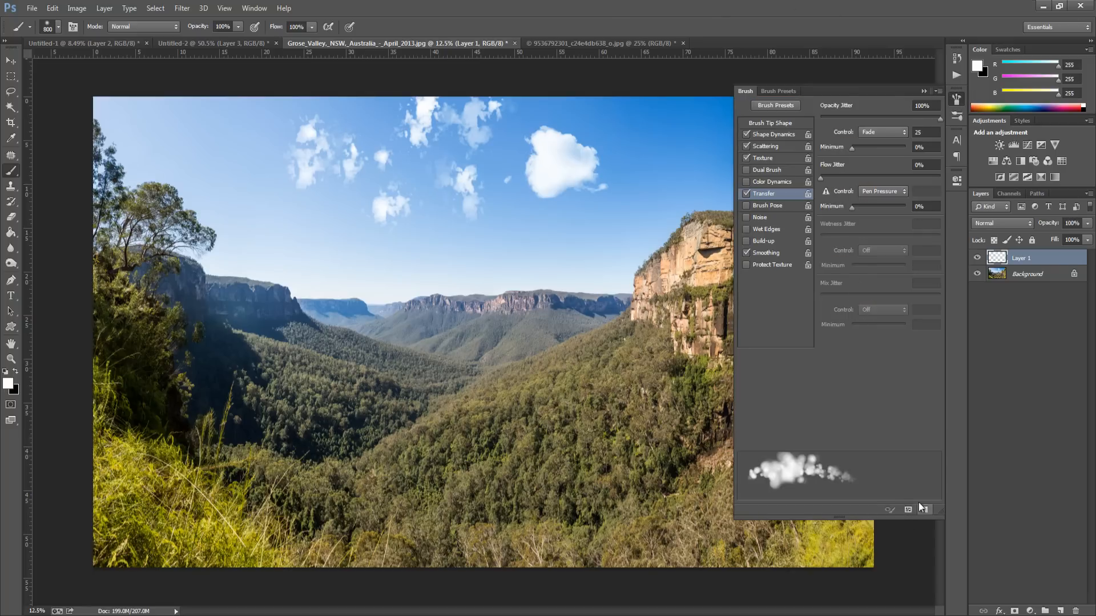
pyautogui.moveTo(924, 510)
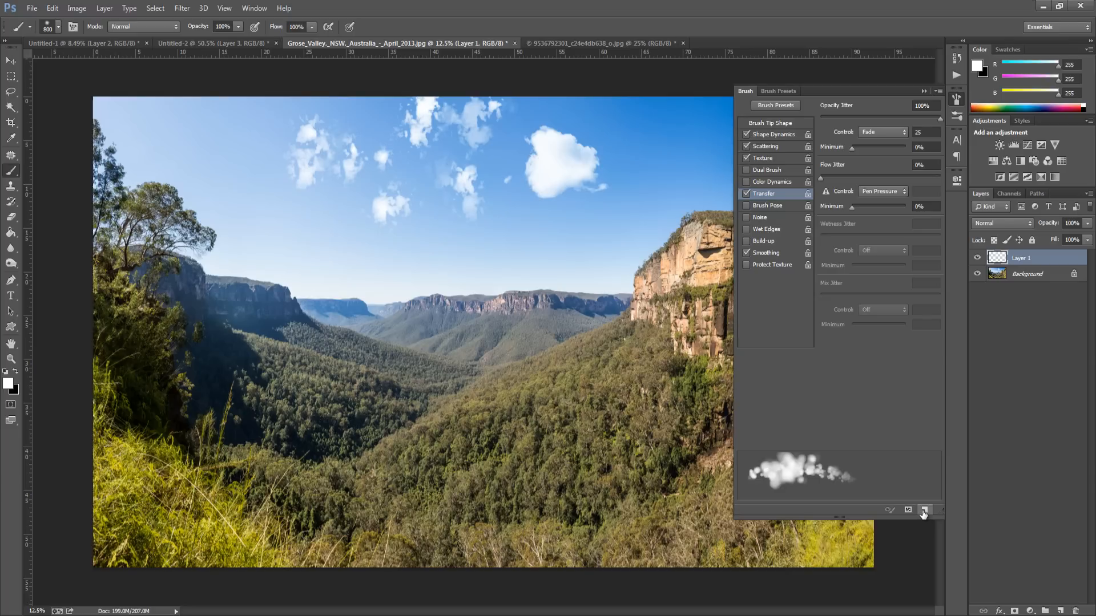
pyautogui.moveTo(923, 512)
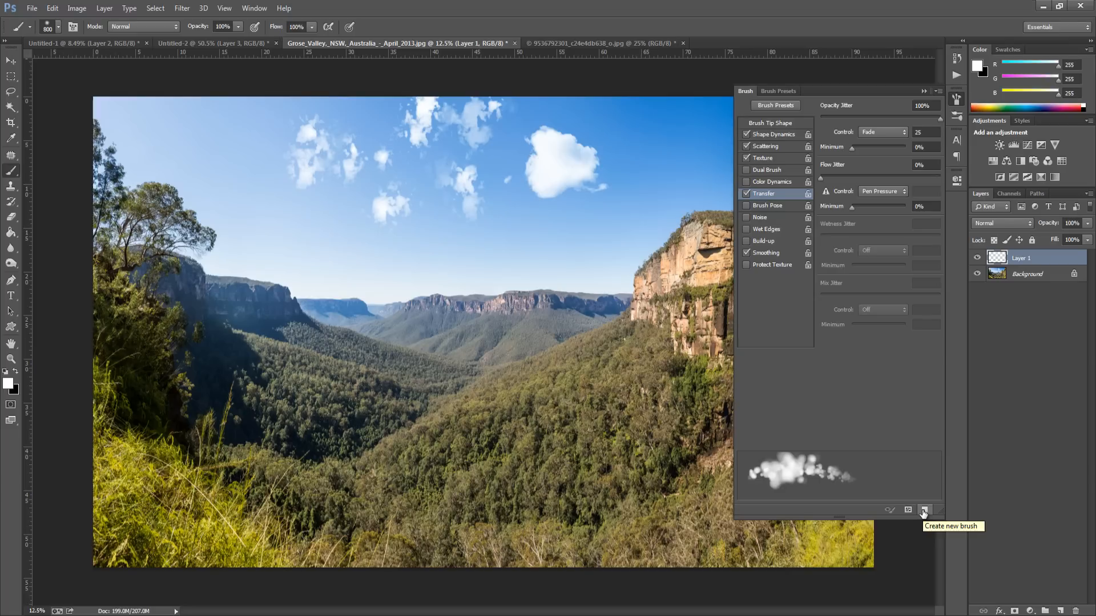
# Step: Save the current cloud brush as a new preset named 'clouds 2'
pyautogui.click(924, 511)
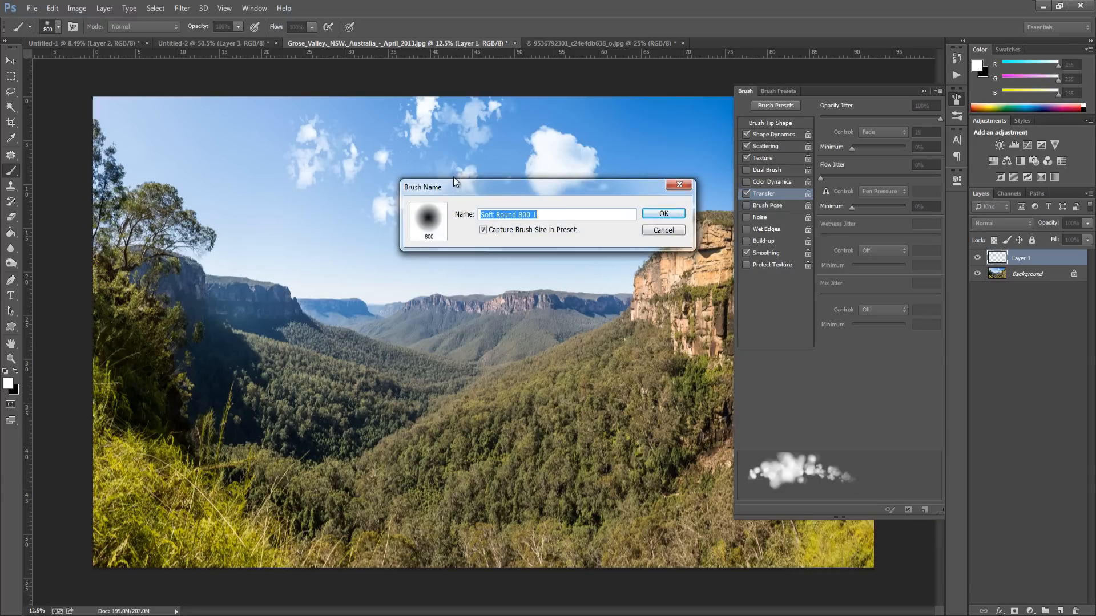
pyautogui.write('c')
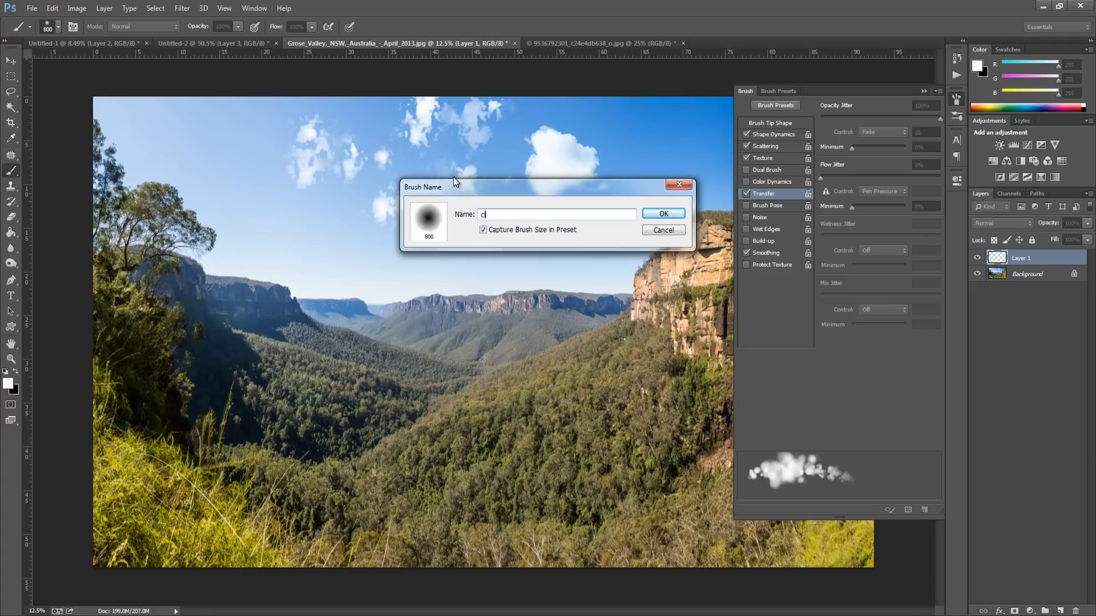
pyautogui.write('louds 2')
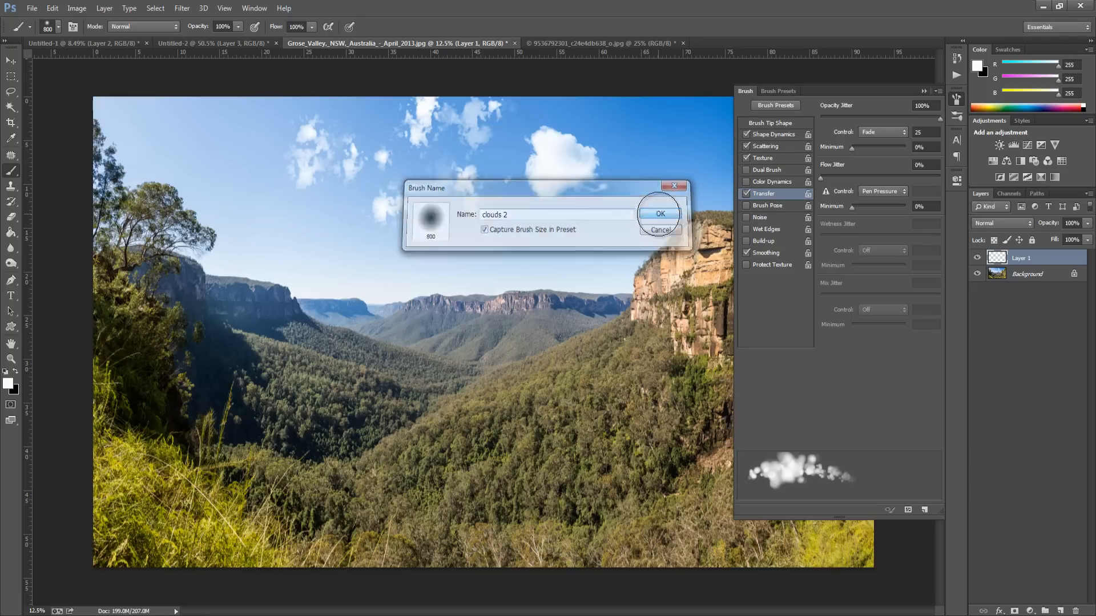
pyautogui.click(658, 214)
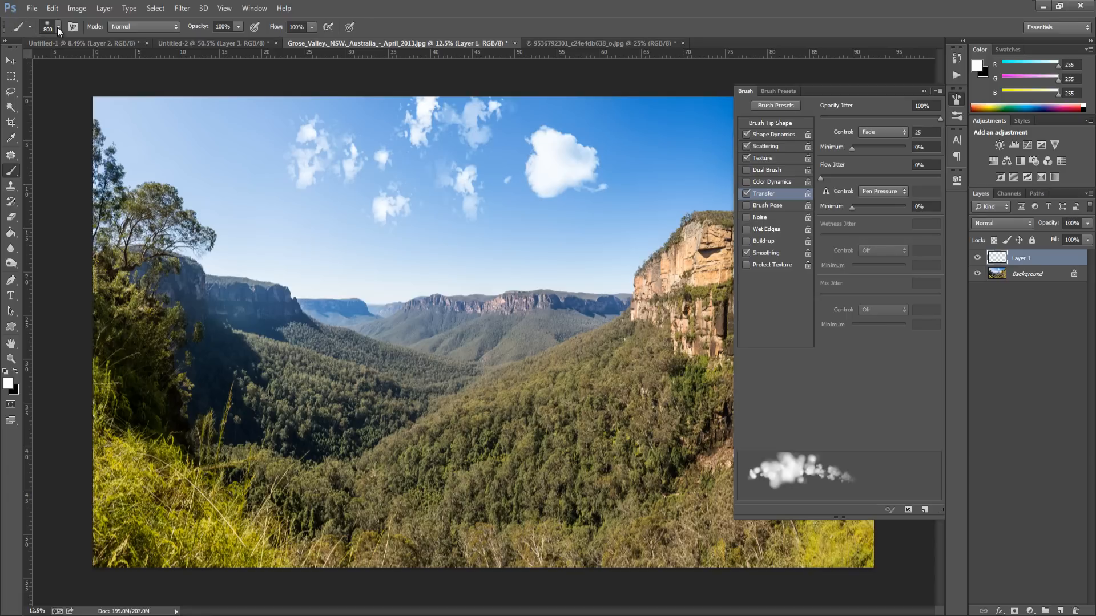
# Step: Choose the 2432 px cloud-shaped brush tip from the Brush Preset picker
pyautogui.click(64, 26)
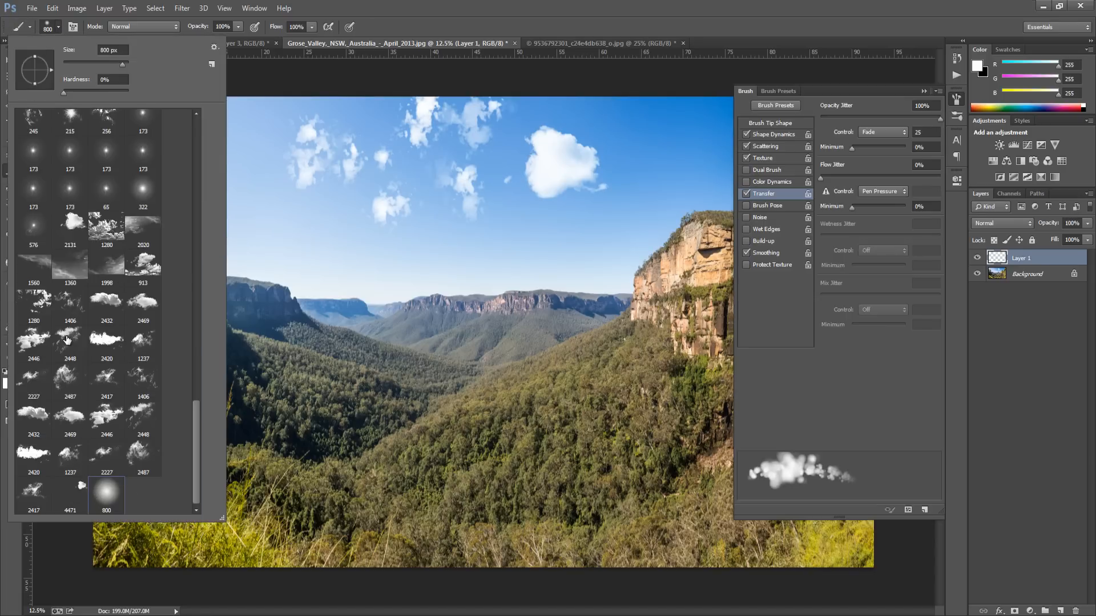
pyautogui.click(106, 306)
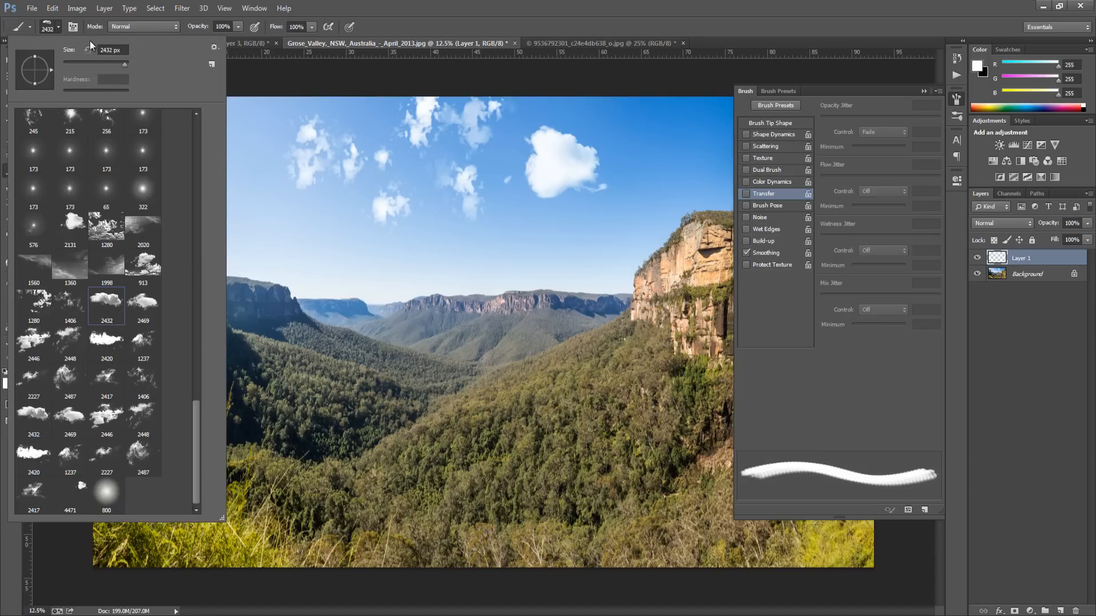